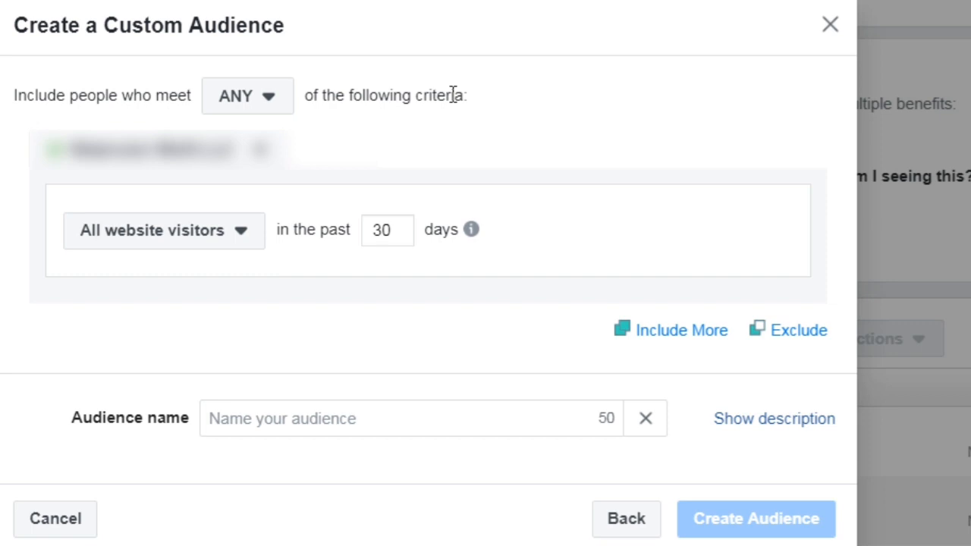
mouse_move(328, 99)
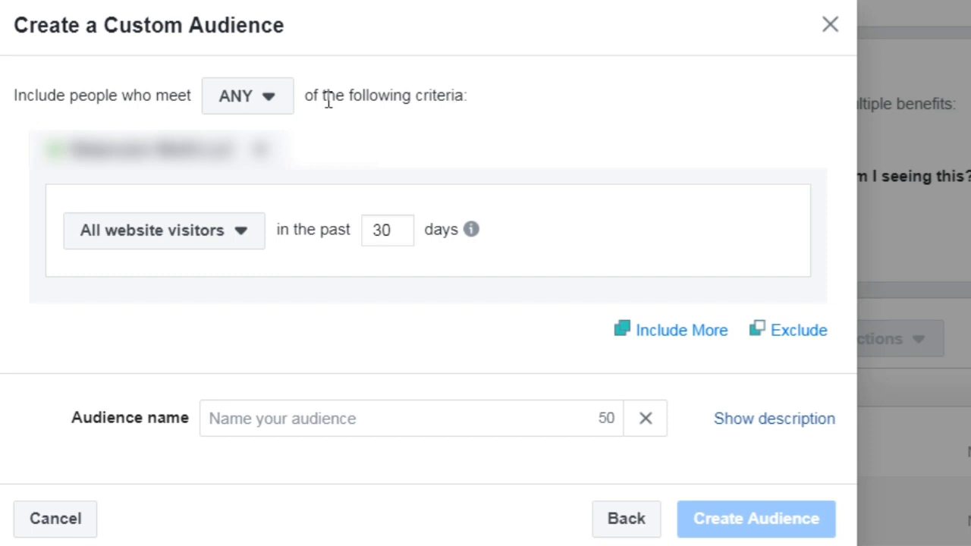
mouse_move(443, 85)
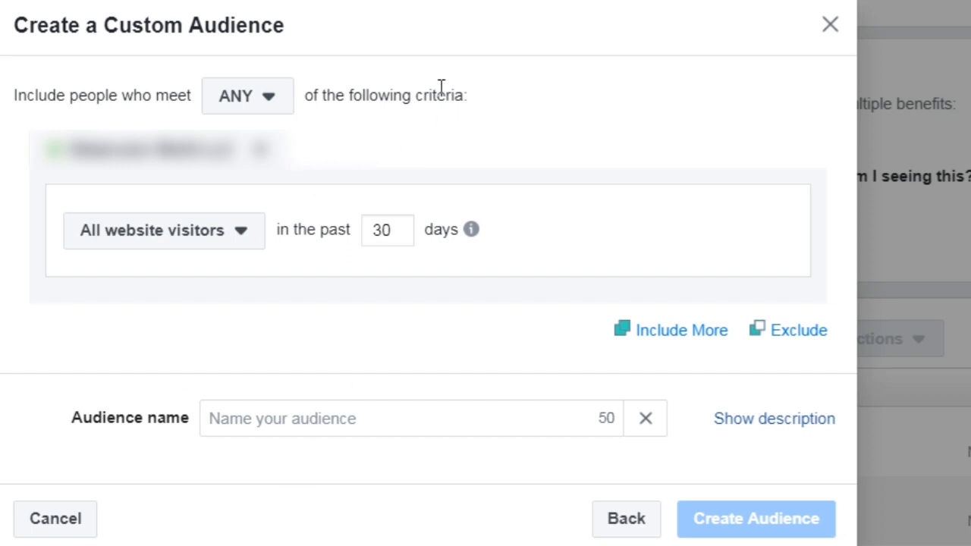
mouse_move(455, 91)
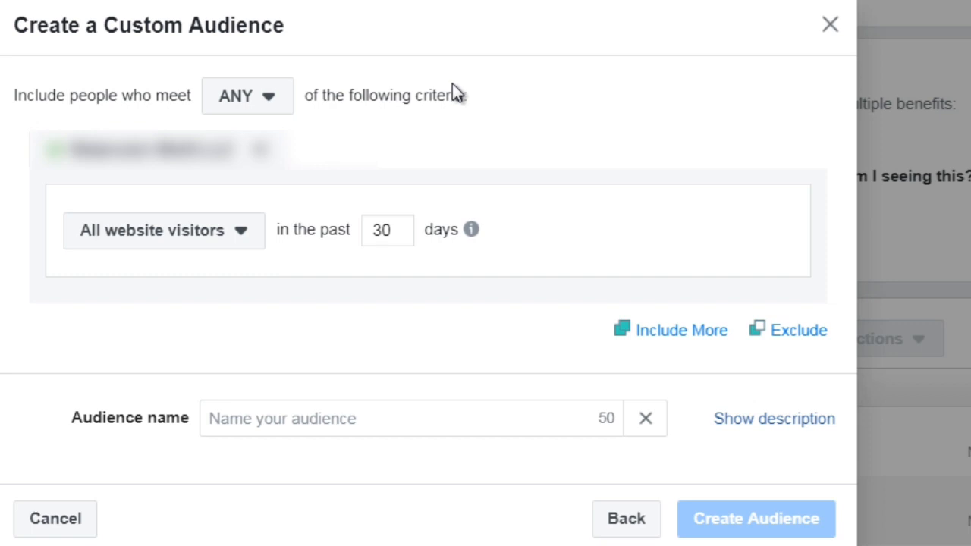
mouse_move(124, 98)
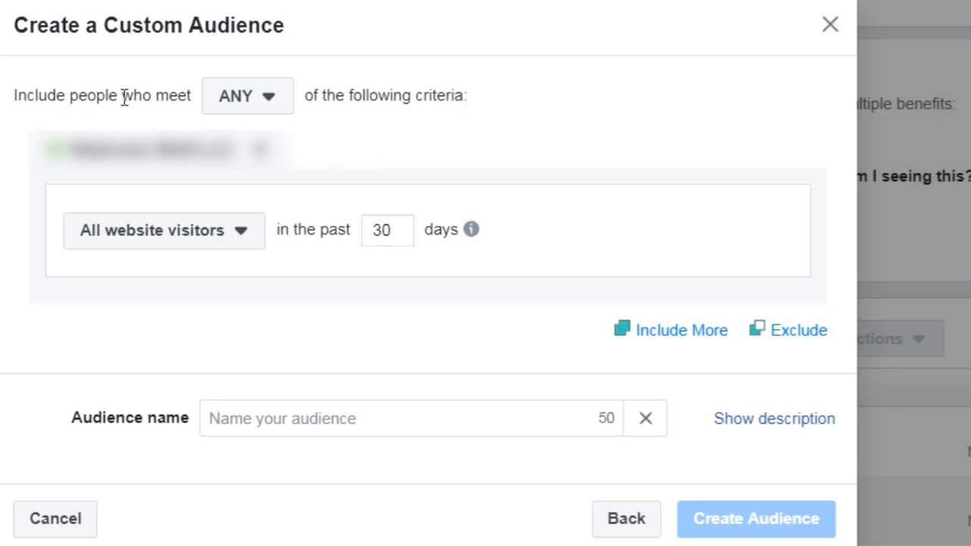
mouse_move(308, 85)
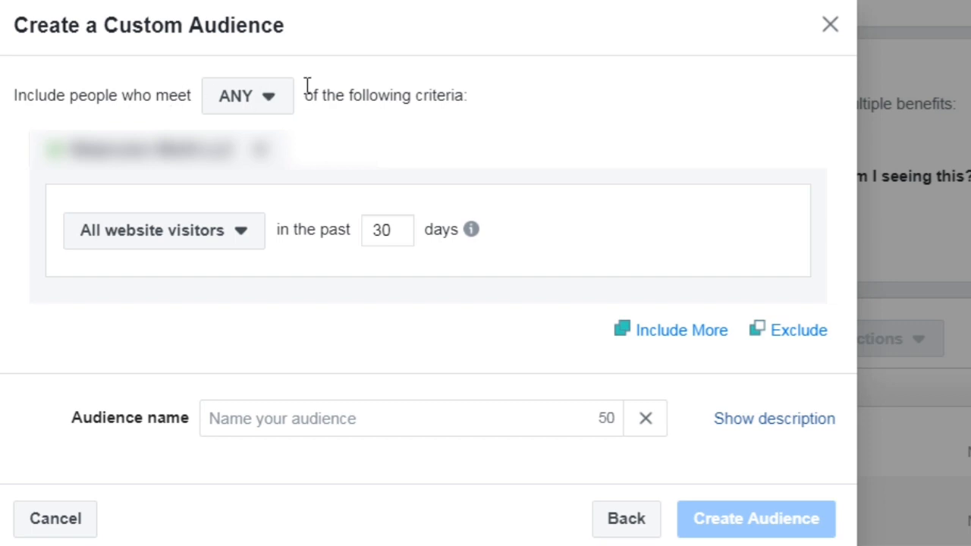
mouse_move(489, 99)
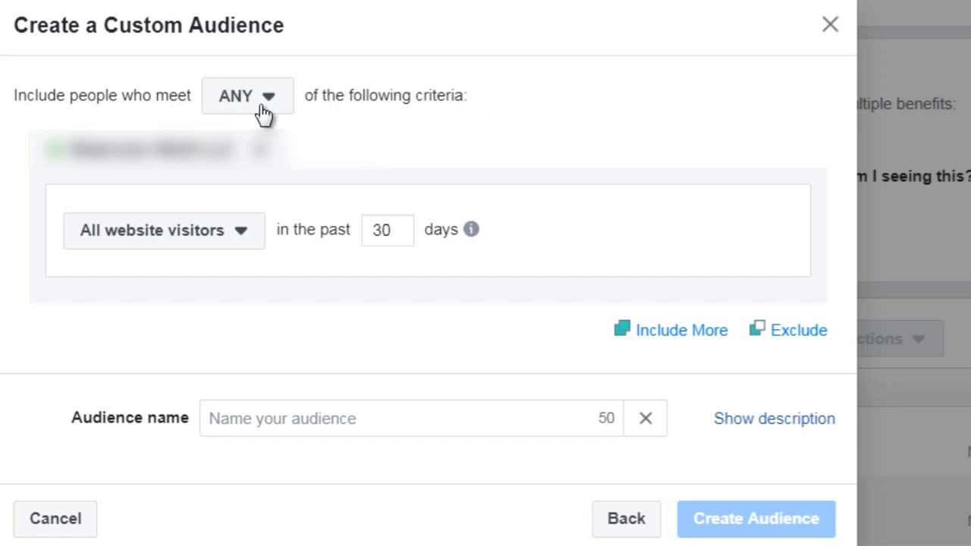
Step: Change the website audience source from all visitors to Visitors by time spent
left_click(246, 96)
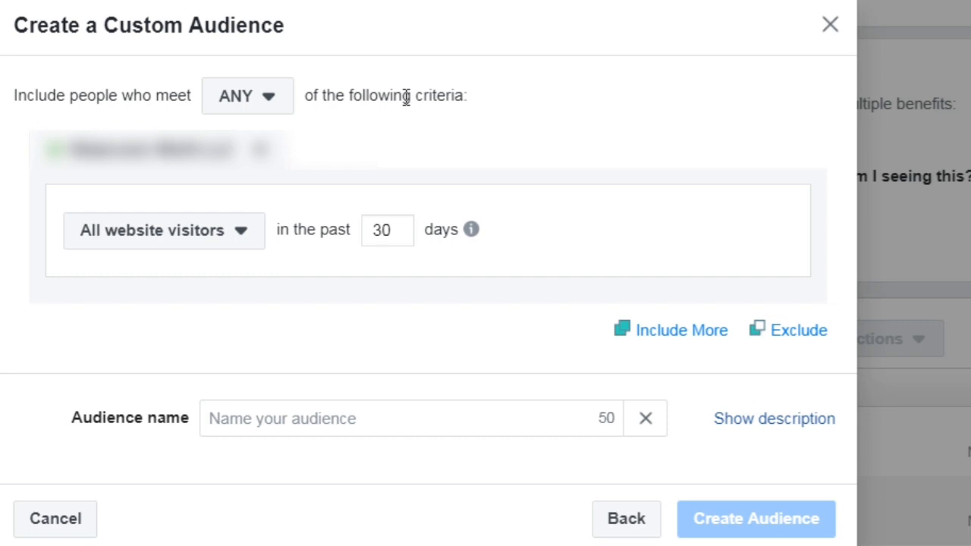
mouse_move(315, 102)
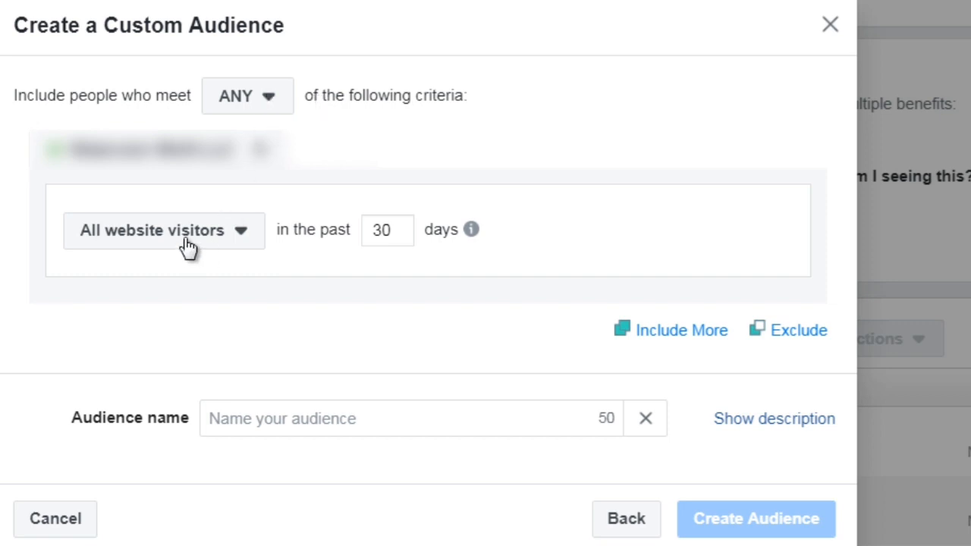
left_click(164, 230)
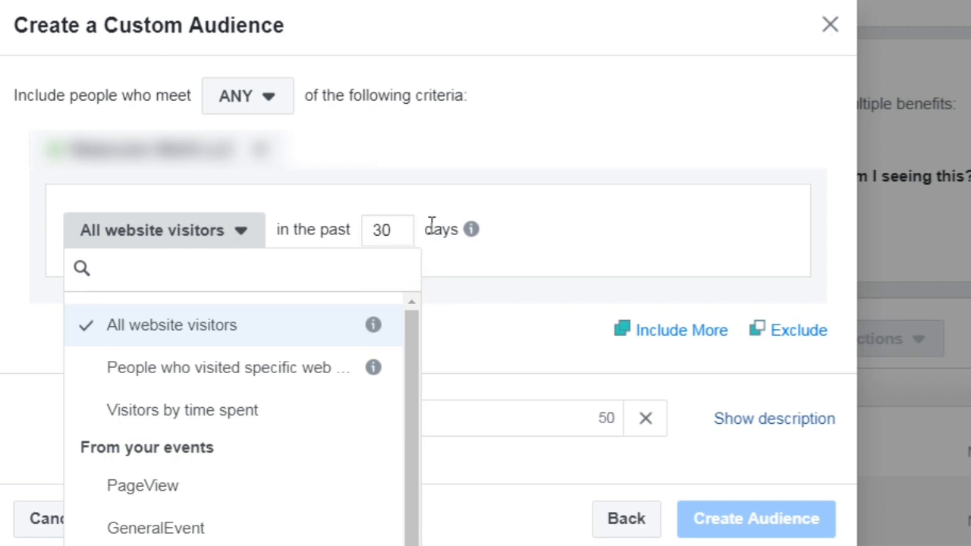
mouse_move(227, 325)
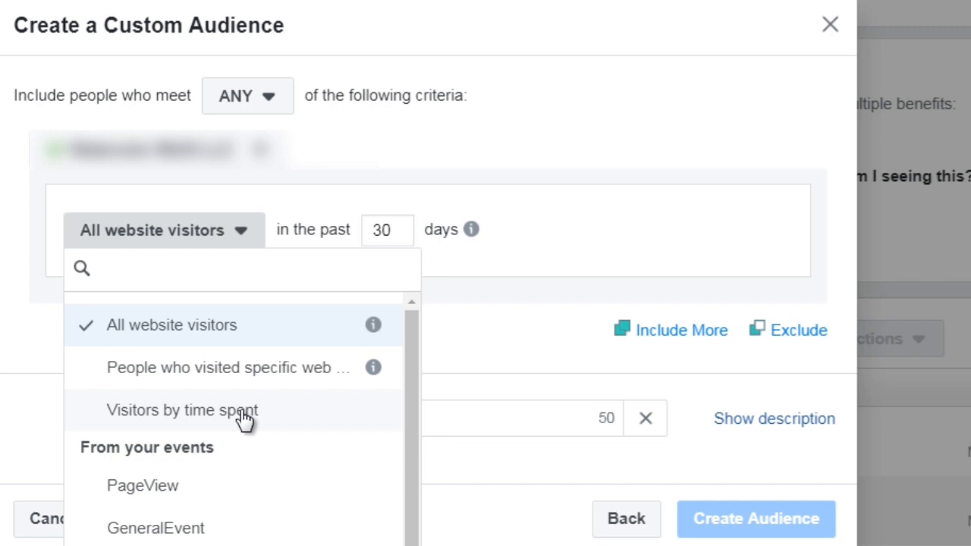
left_click(183, 410)
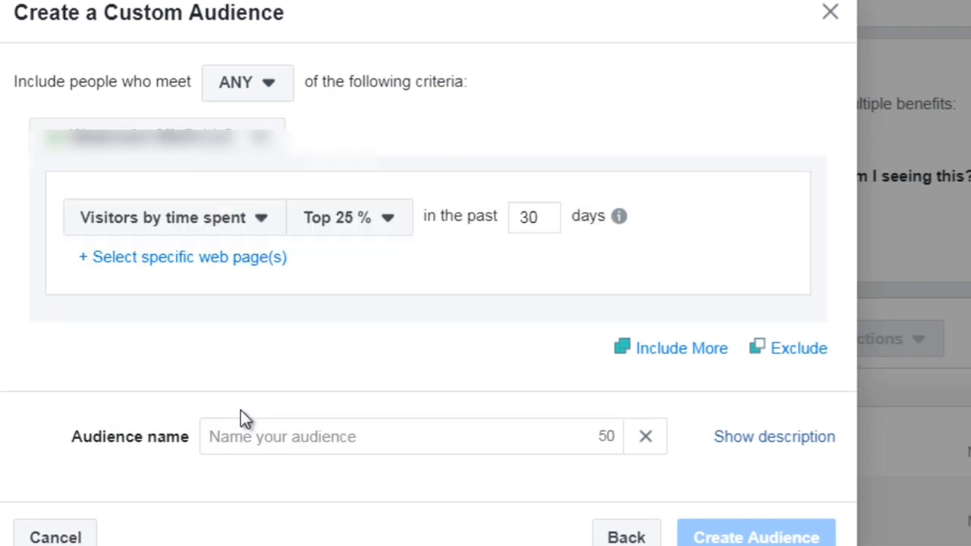
mouse_move(282, 257)
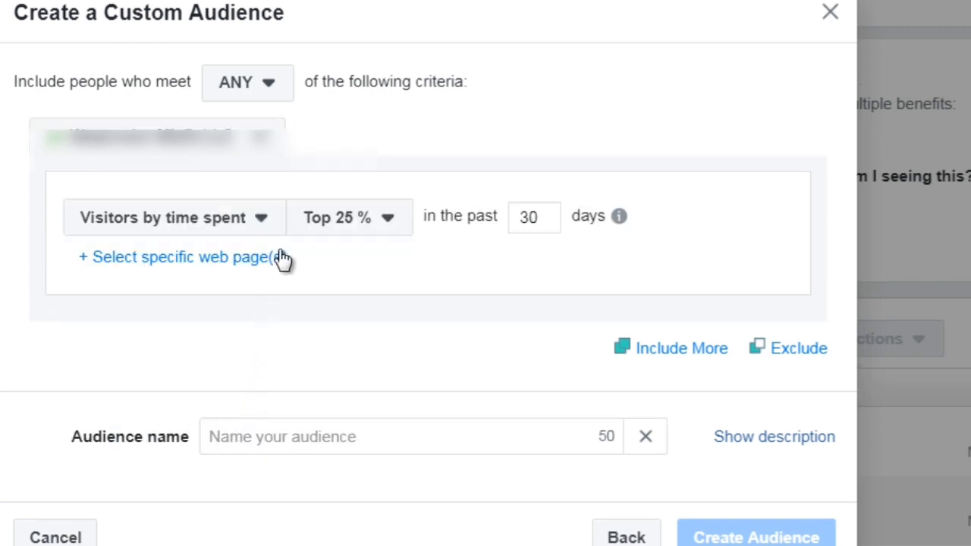
mouse_move(307, 268)
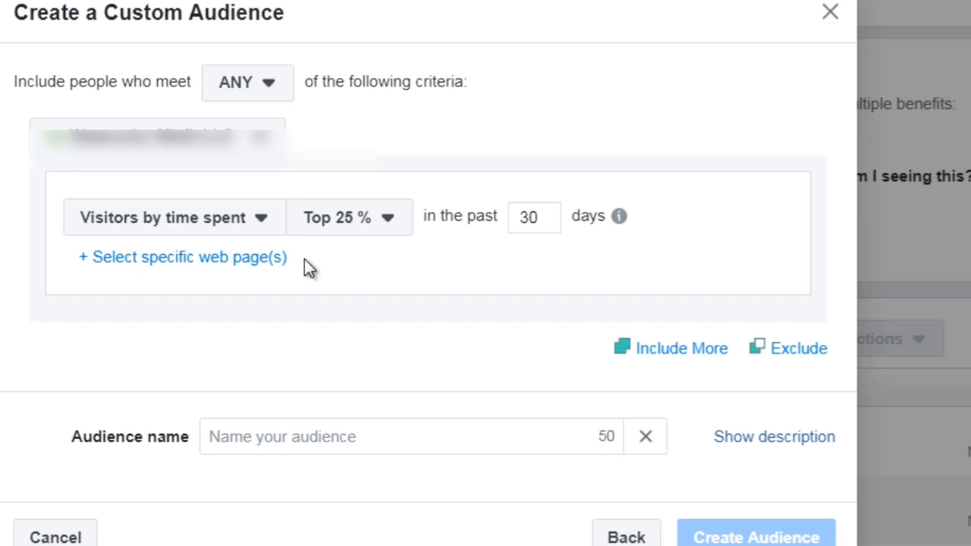
mouse_move(326, 262)
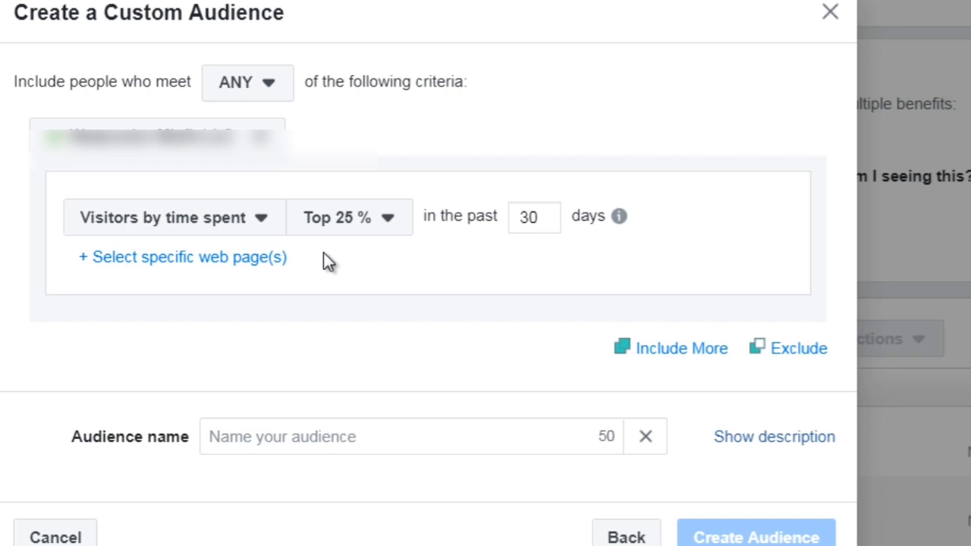
mouse_move(338, 227)
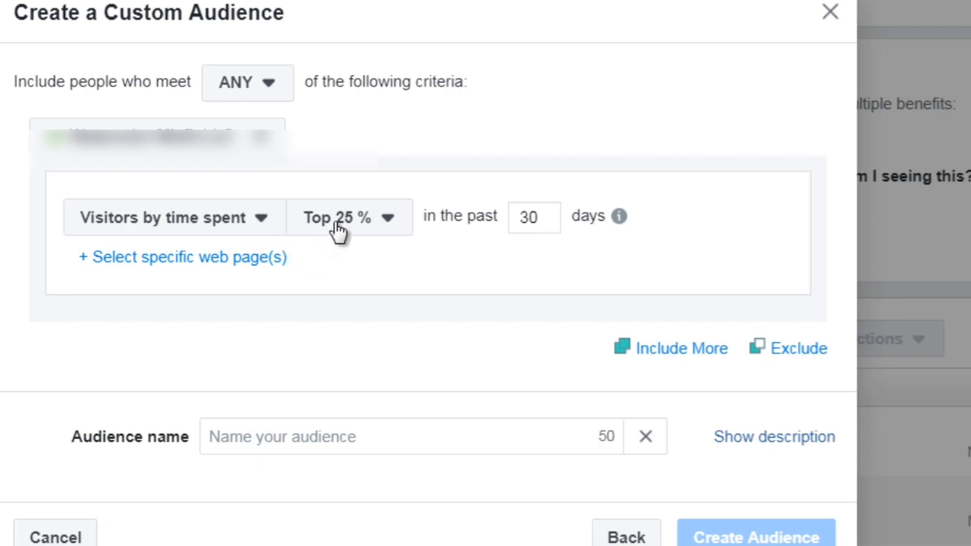
Step: Keep the top 25% of visitors by time spent over the past 30 days
left_click(349, 218)
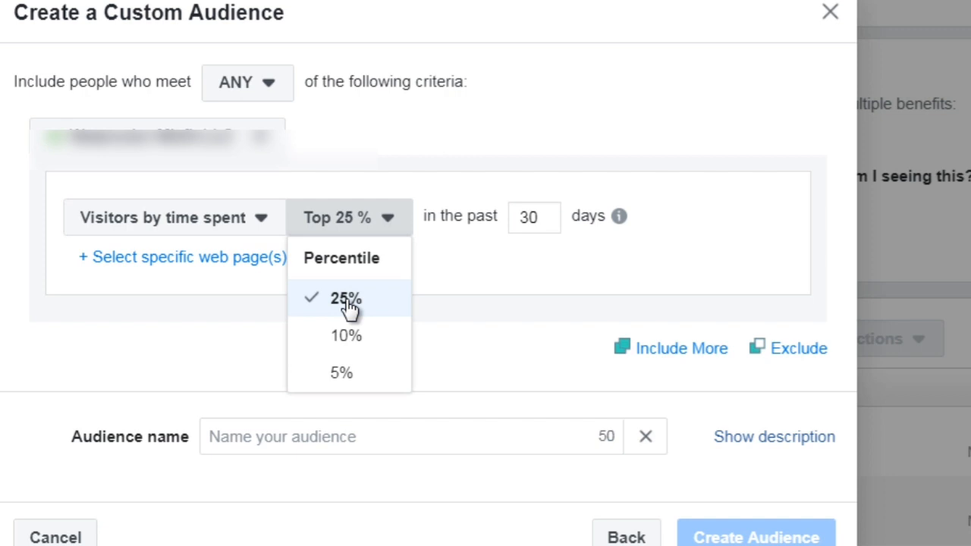
left_click(346, 298)
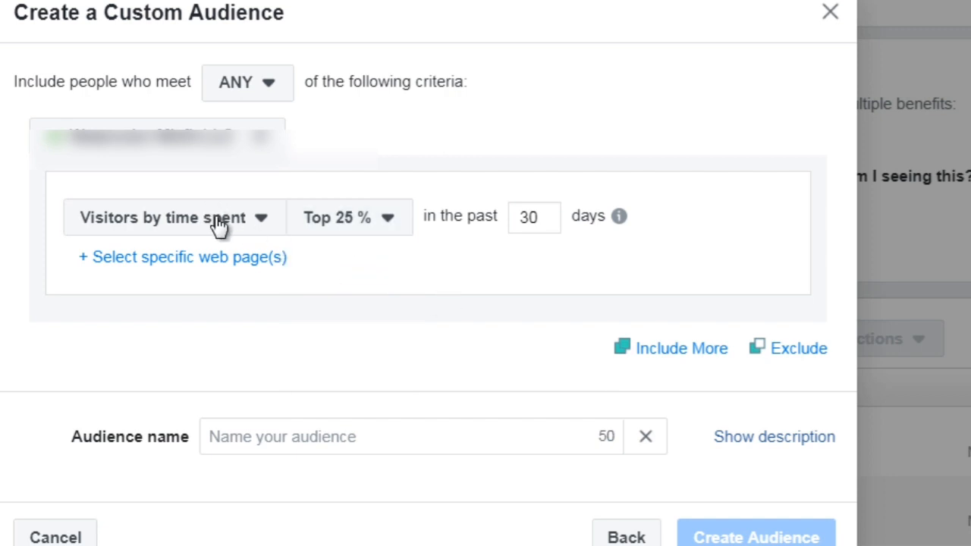
left_click(173, 218)
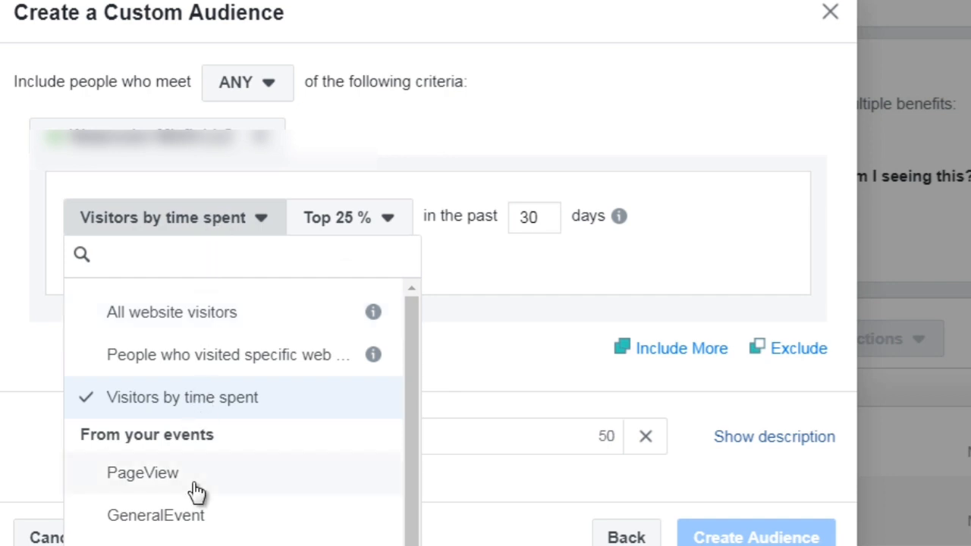
scroll("down", 3)
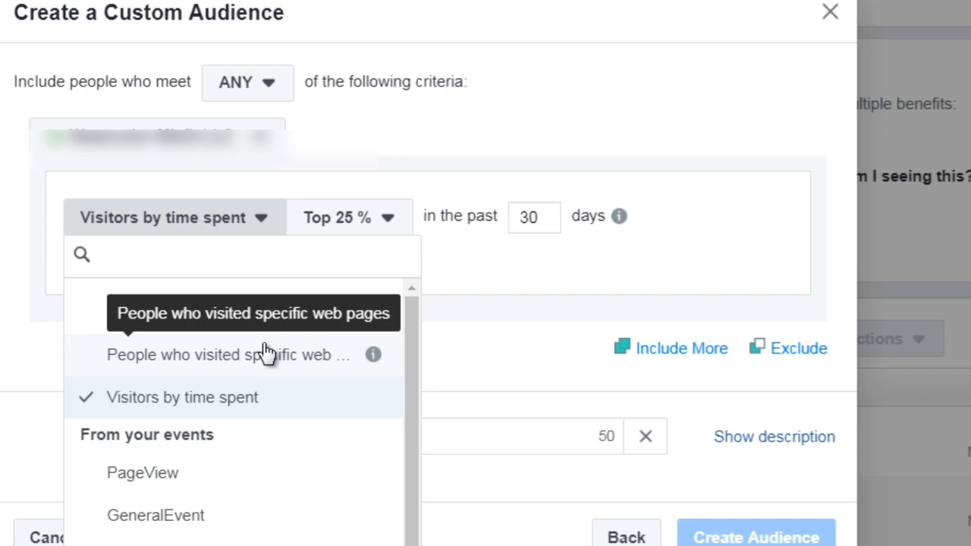
left_click(227, 355)
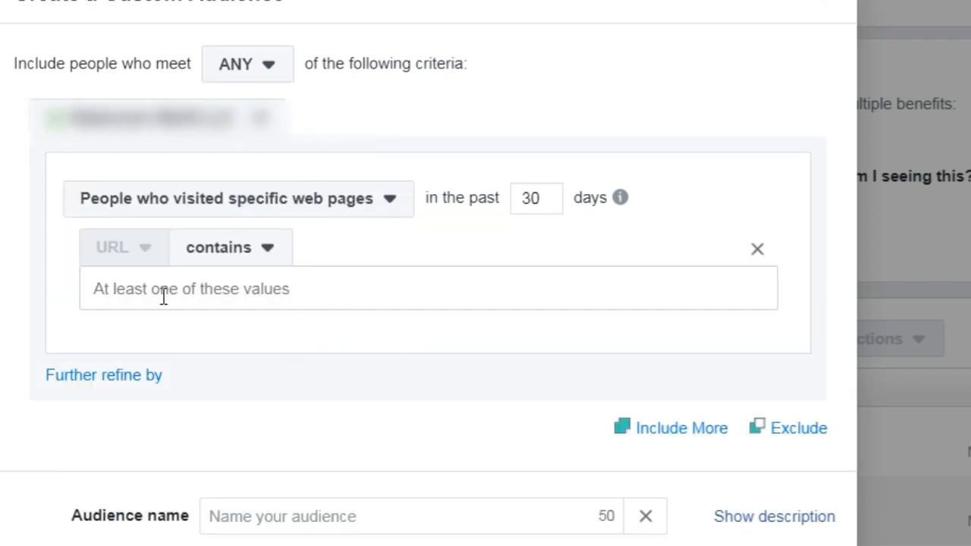
mouse_move(312, 281)
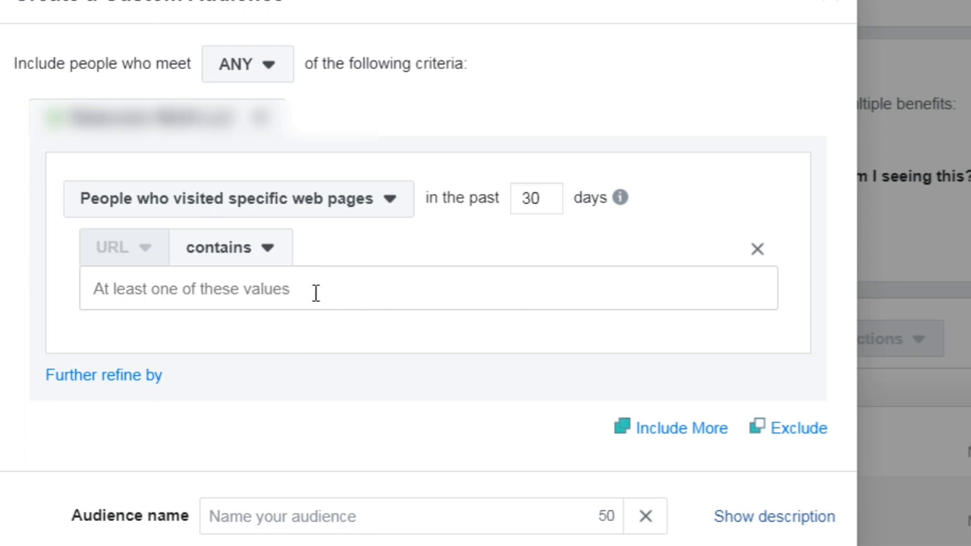
mouse_move(260, 338)
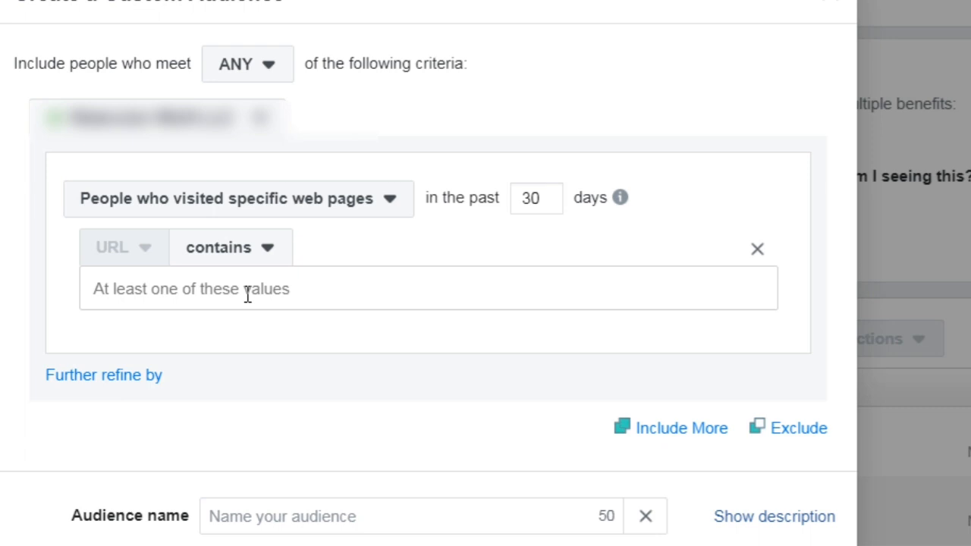
mouse_move(158, 307)
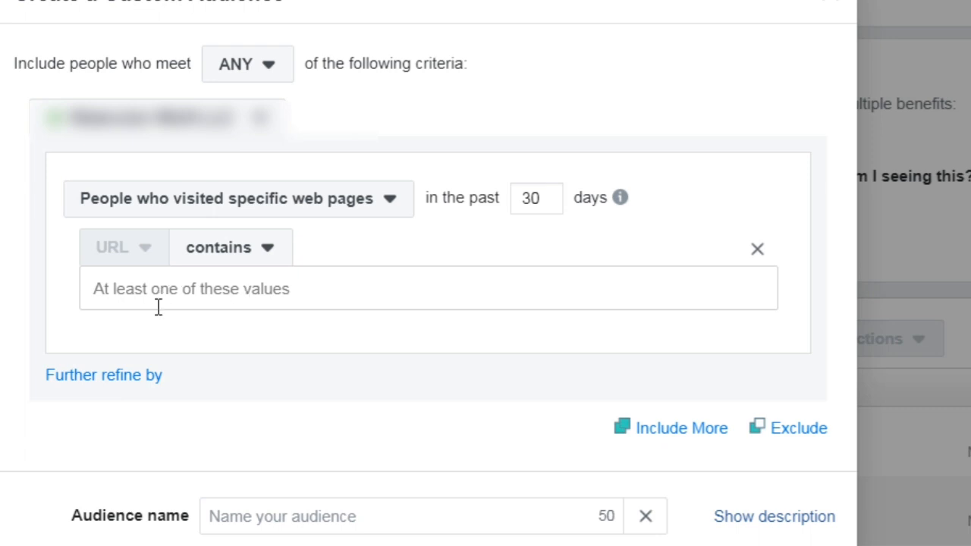
mouse_move(234, 362)
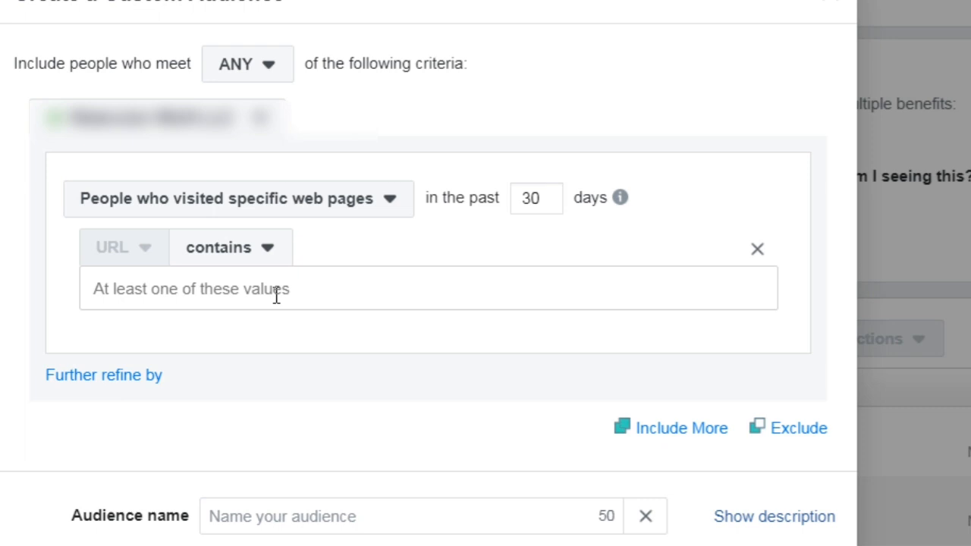
mouse_move(692, 417)
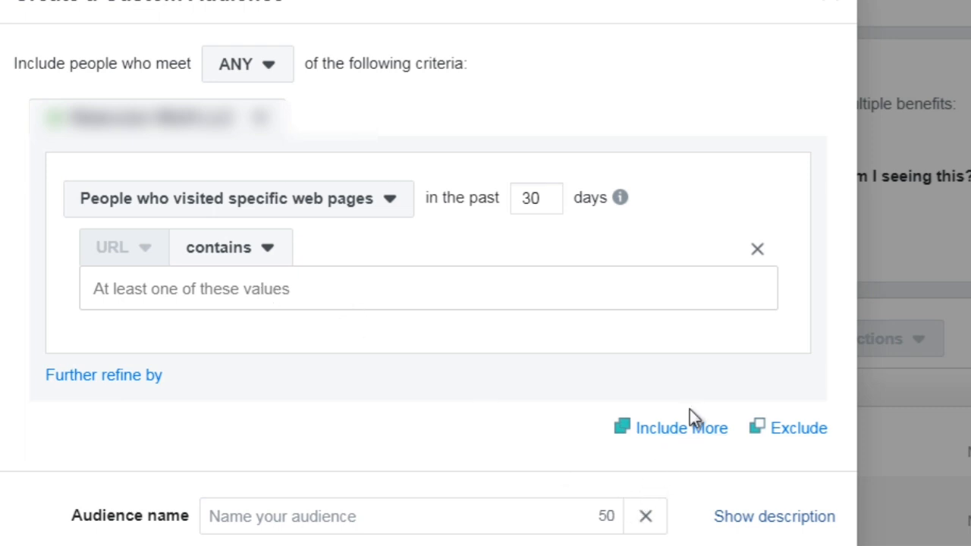
mouse_move(681, 428)
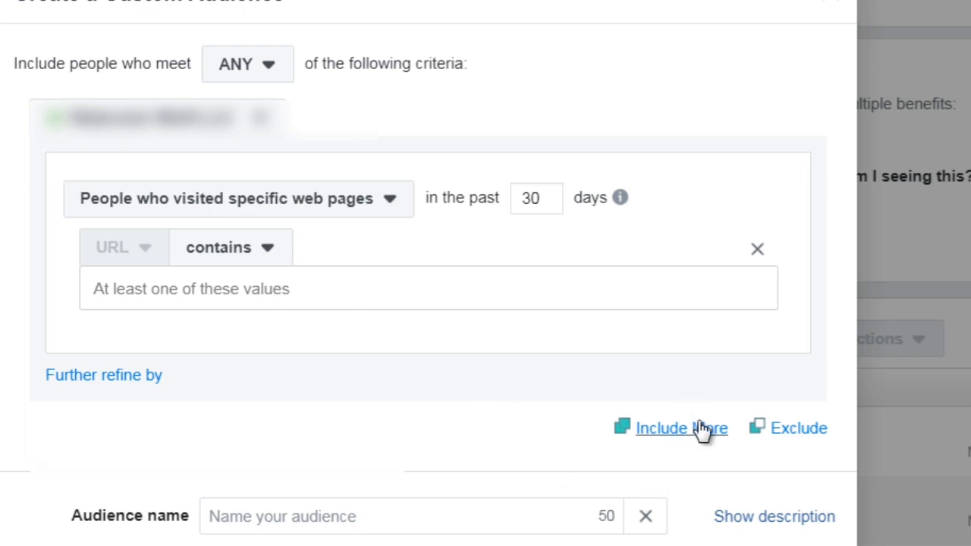
left_click(680, 428)
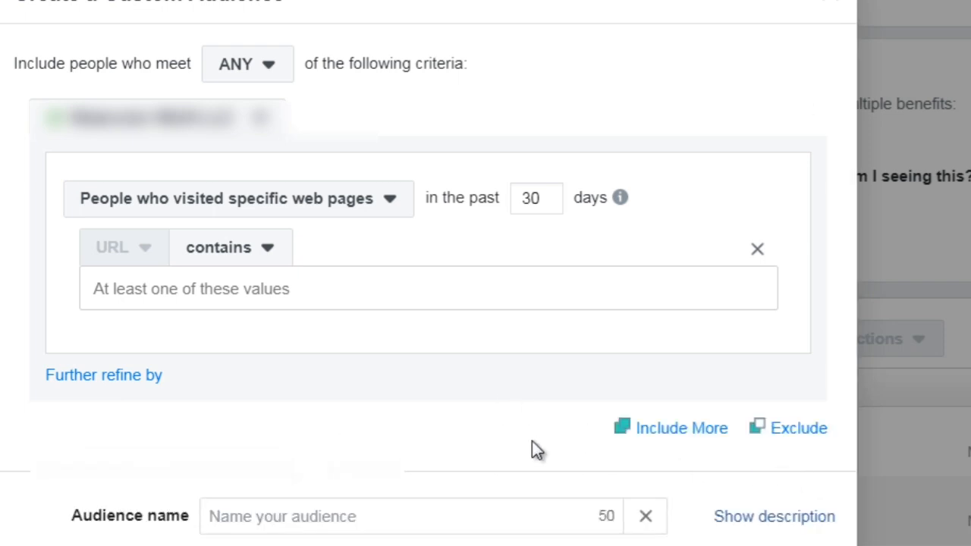
mouse_move(265, 79)
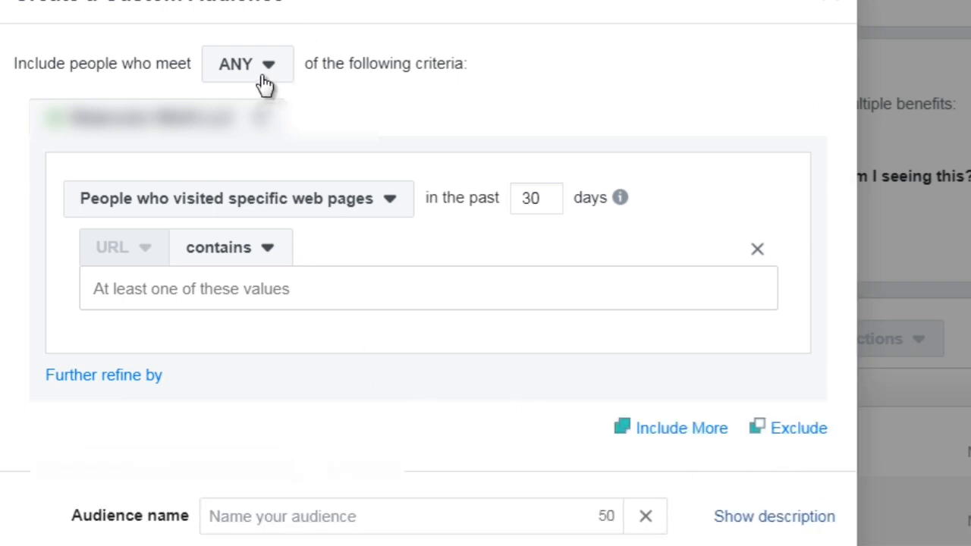
left_click(247, 64)
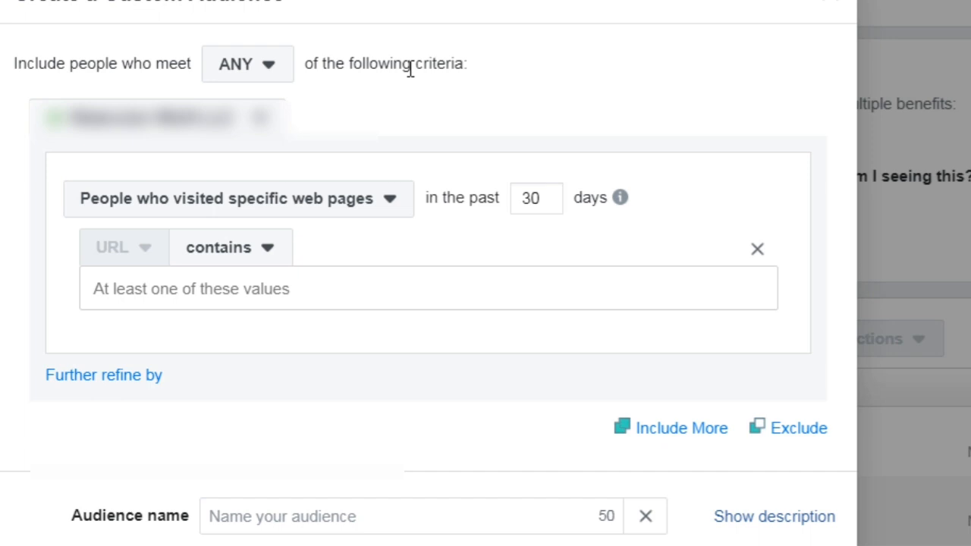
mouse_move(482, 77)
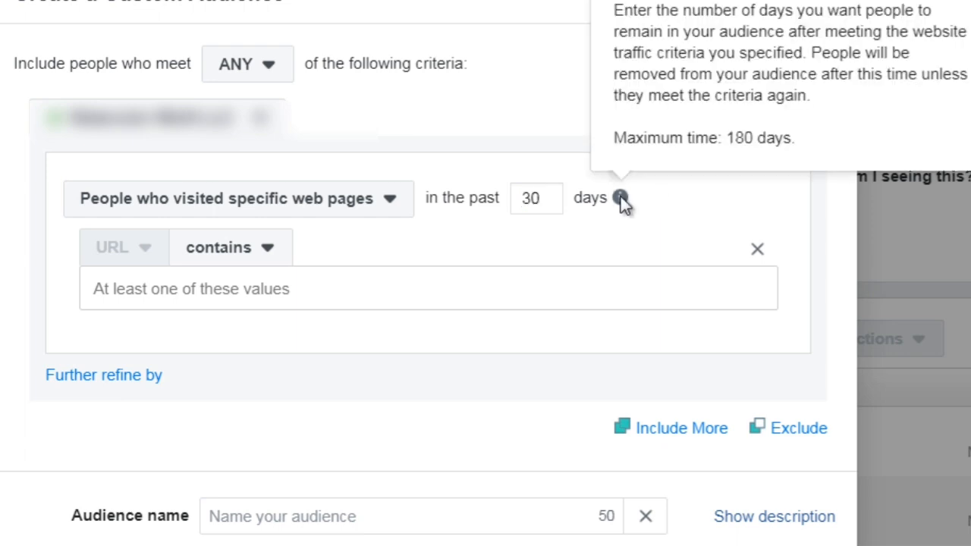
mouse_move(763, 138)
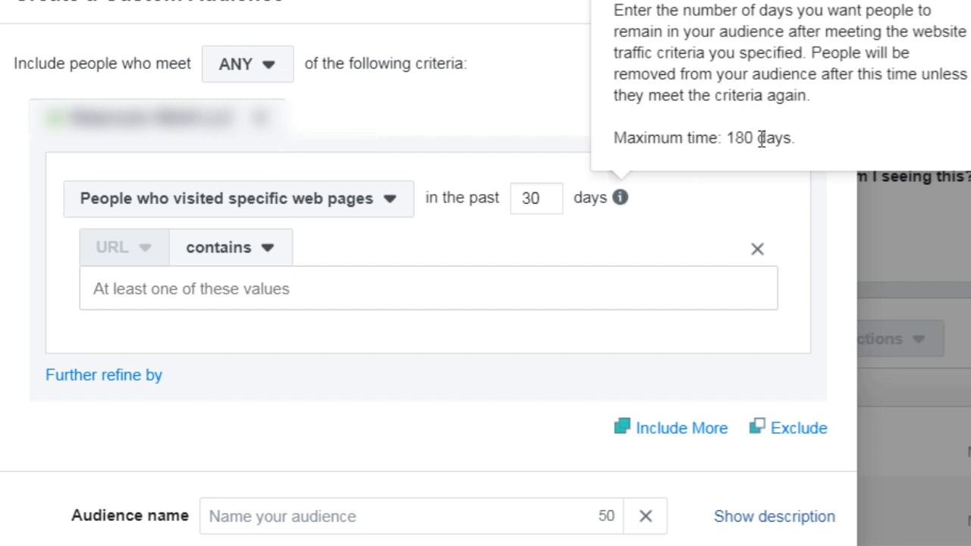
Step: Change the specific-web-pages retention window from 30 days to 180, then settle on 7 days
left_click(531, 197)
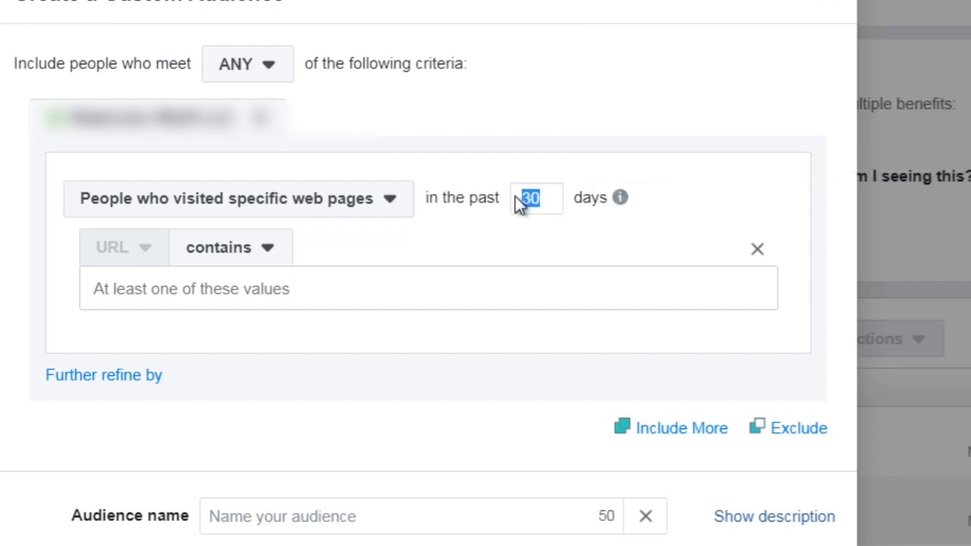
type("180")
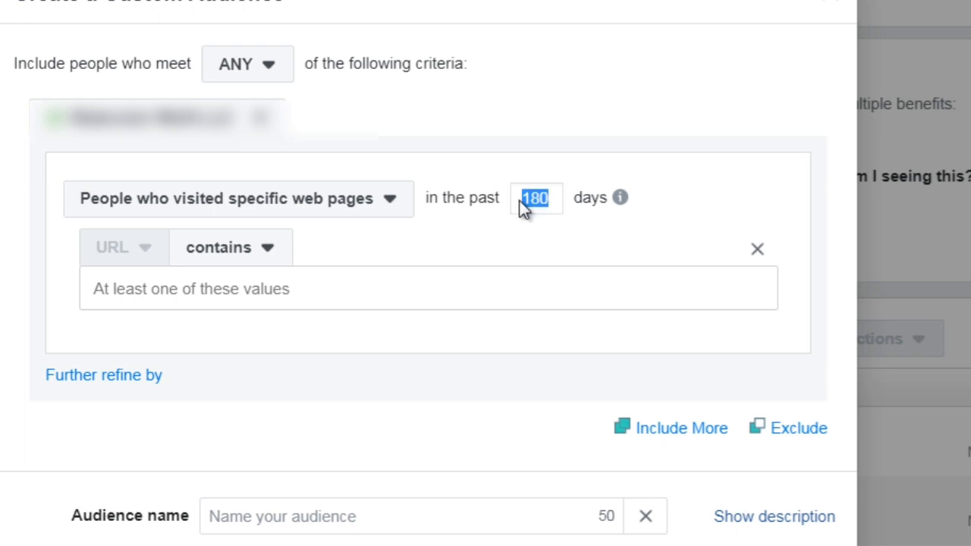
type("7")
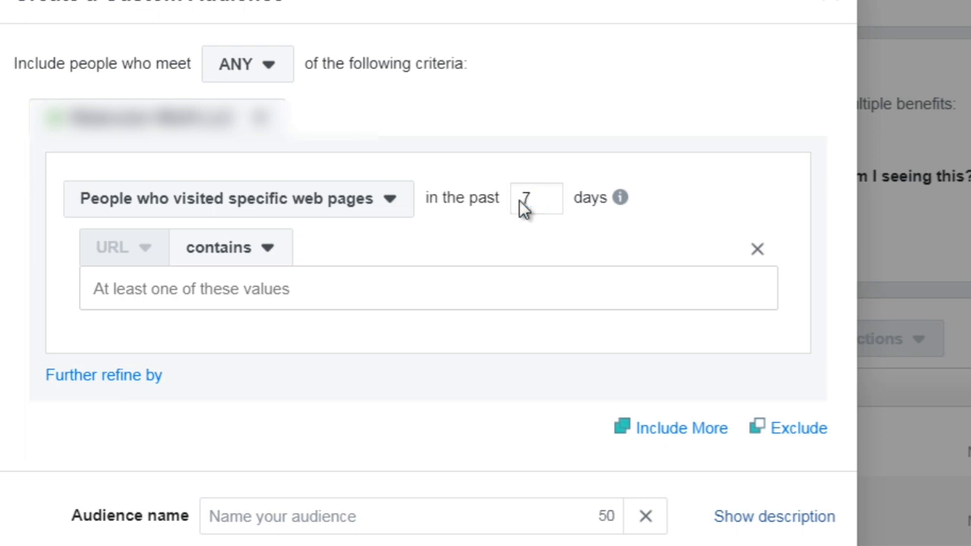
mouse_move(531, 165)
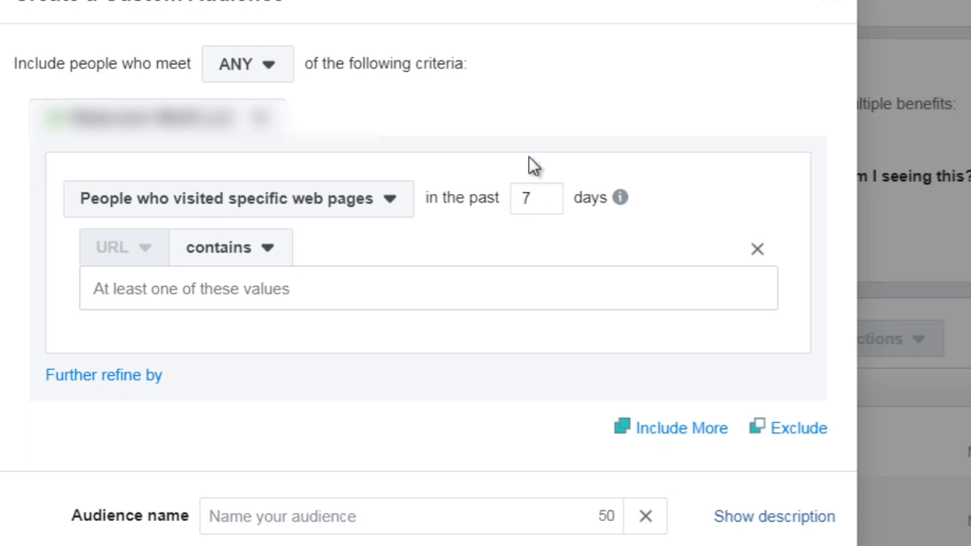
left_click(536, 197)
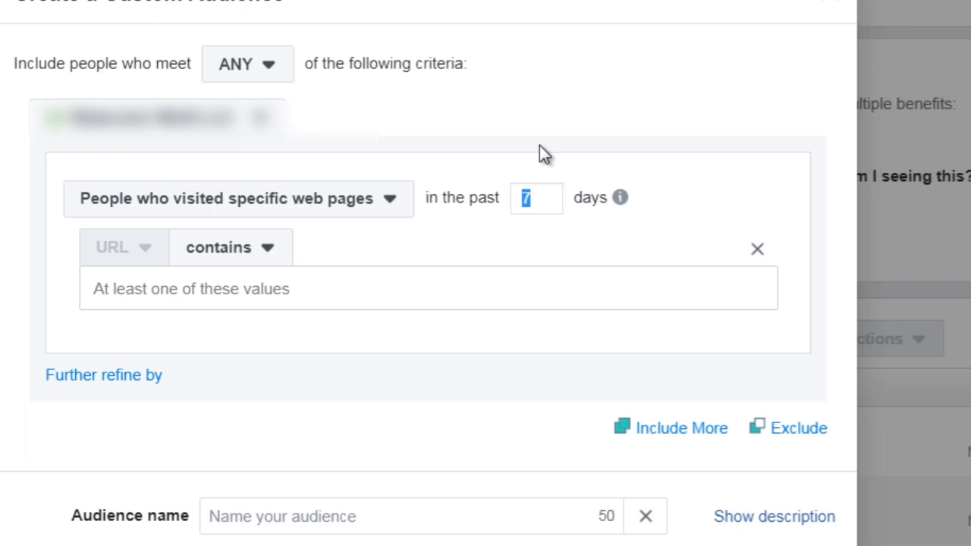
mouse_move(806, 446)
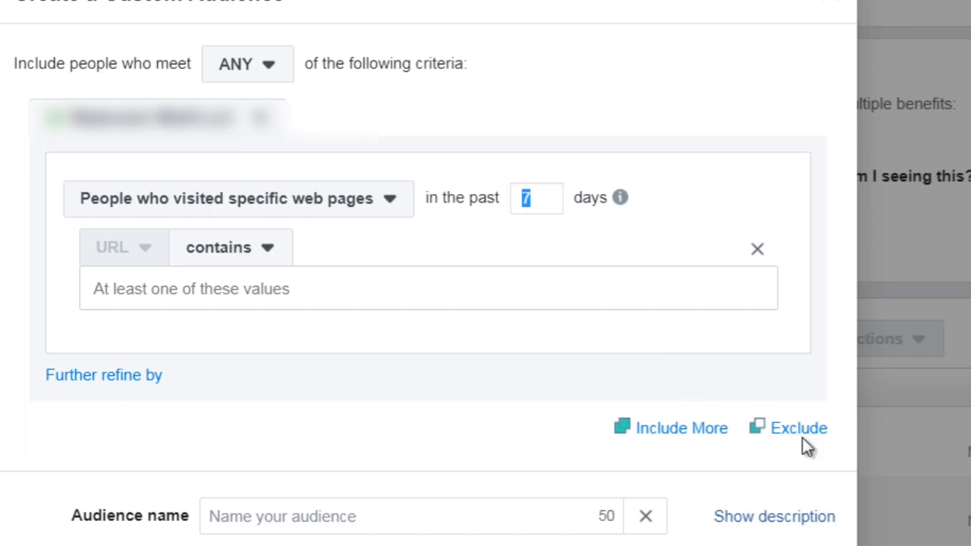
mouse_move(330, 149)
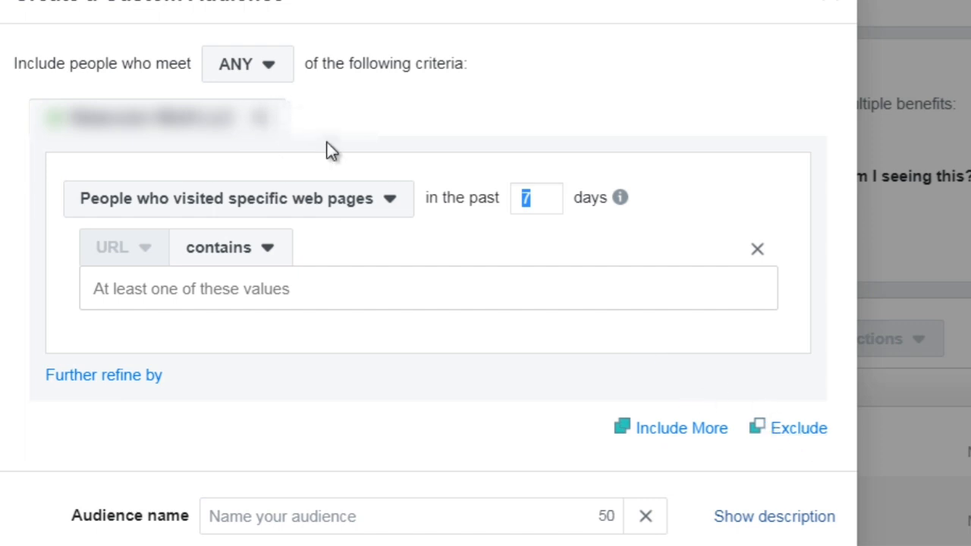
mouse_move(444, 292)
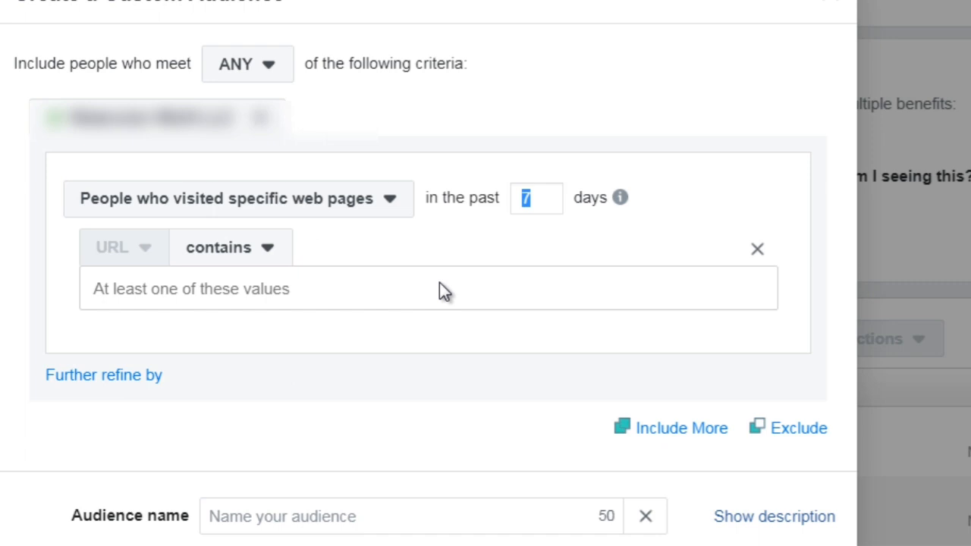
mouse_move(799, 428)
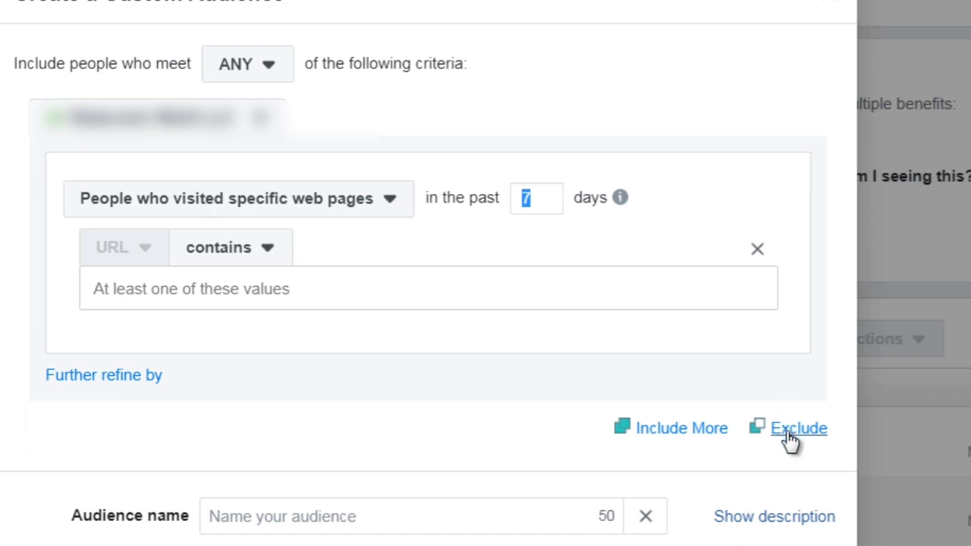
mouse_move(296, 243)
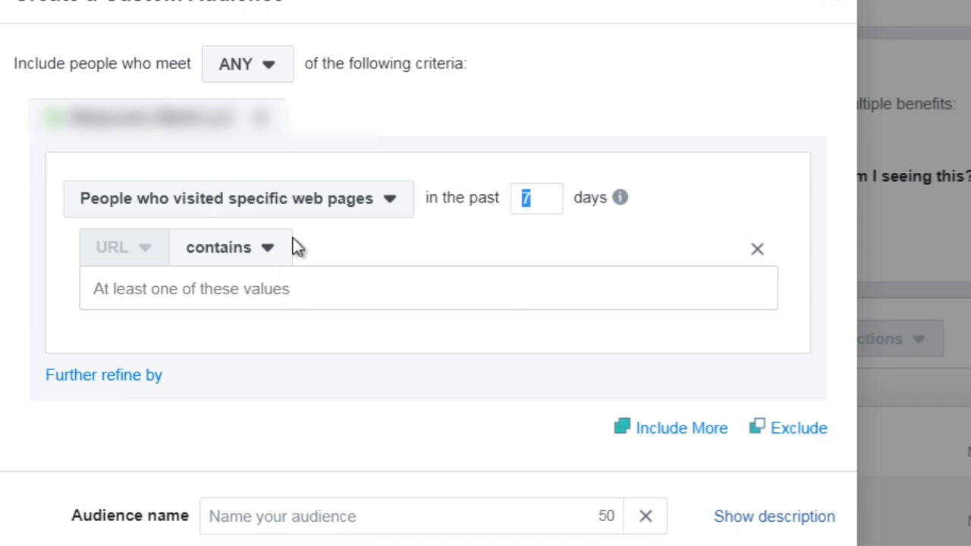
mouse_move(378, 342)
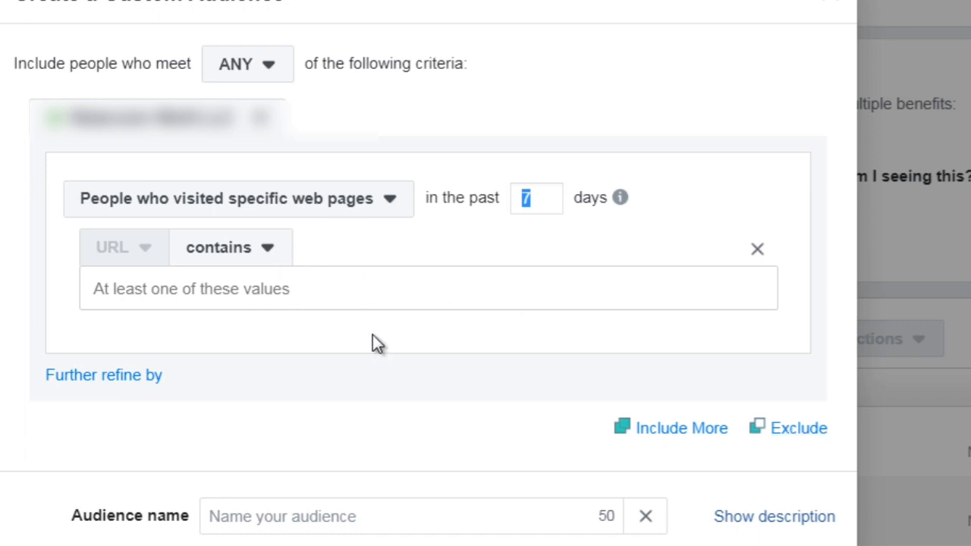
mouse_move(348, 423)
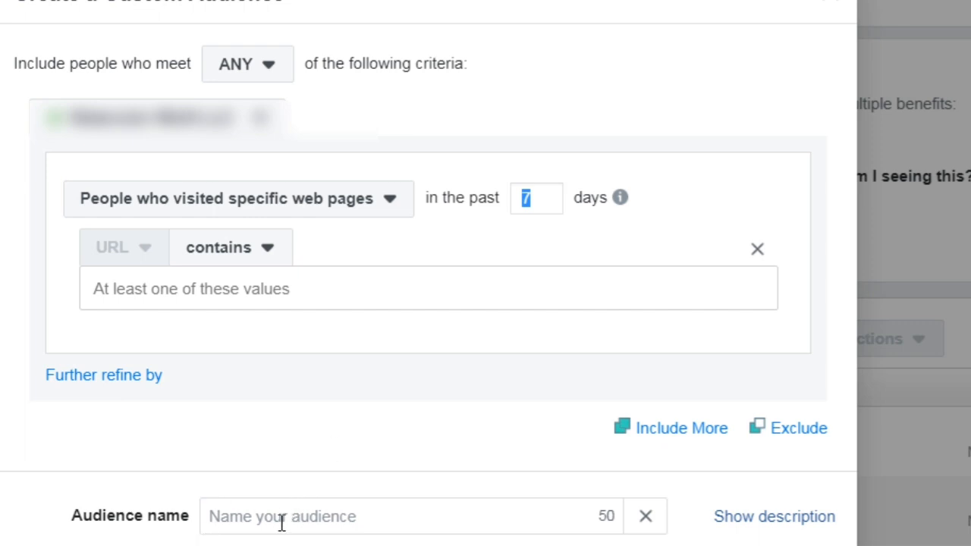
mouse_move(381, 517)
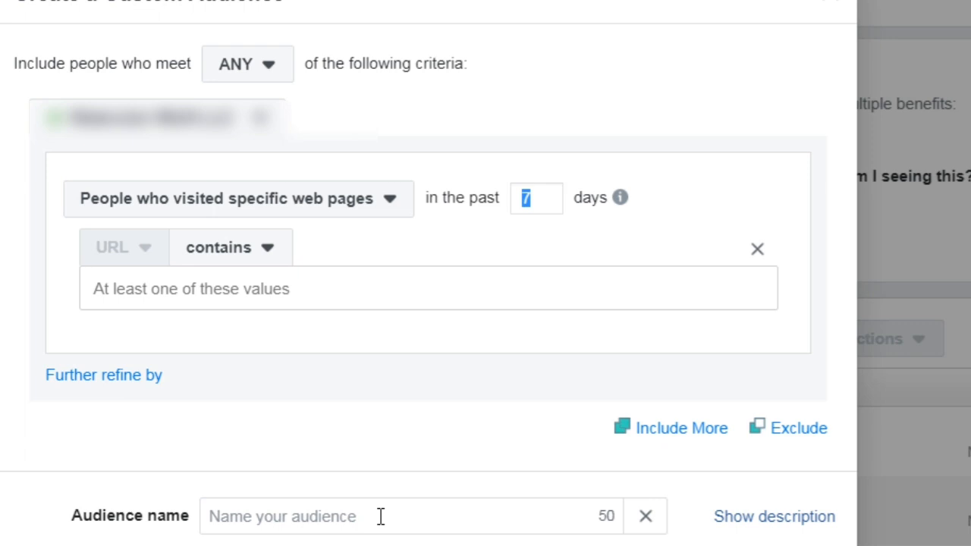
mouse_move(224, 486)
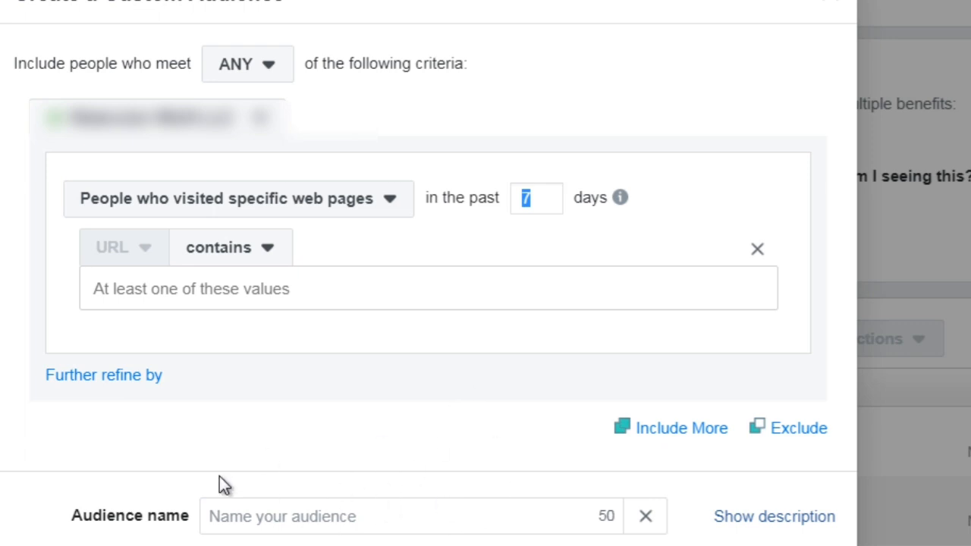
mouse_move(372, 448)
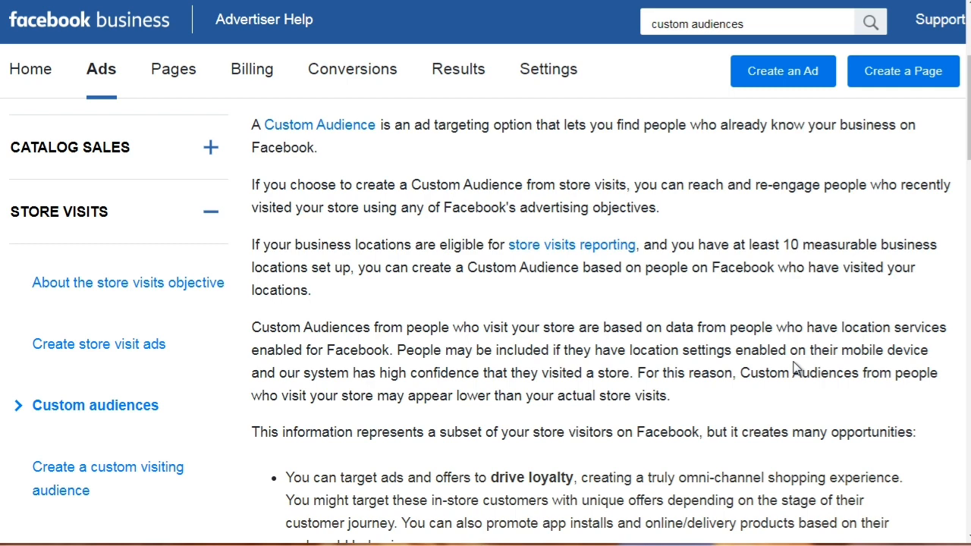
mouse_move(481, 485)
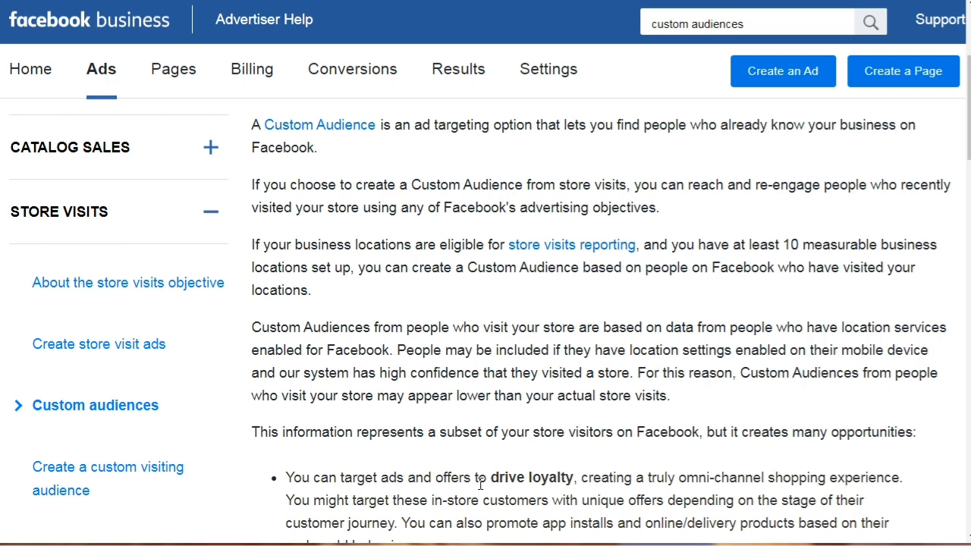
mouse_move(414, 122)
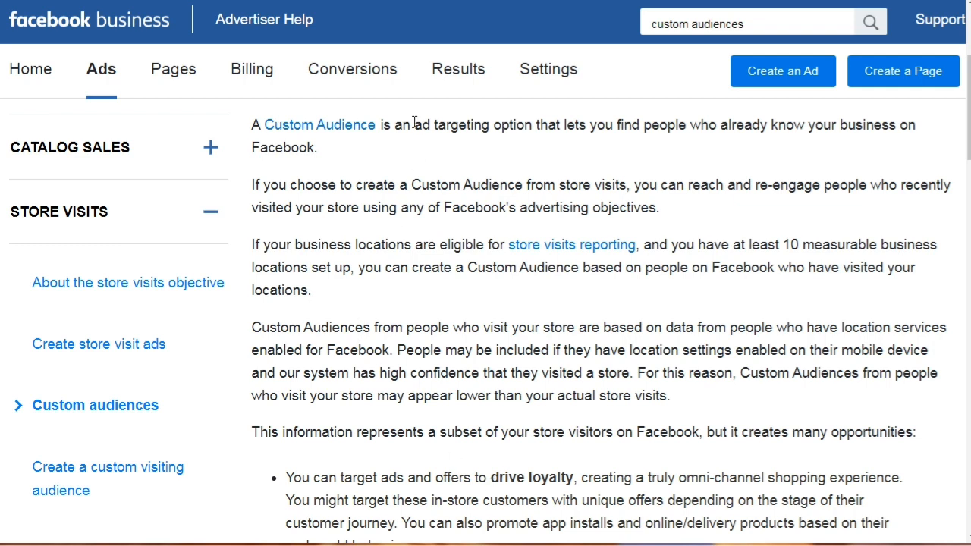
mouse_move(571, 124)
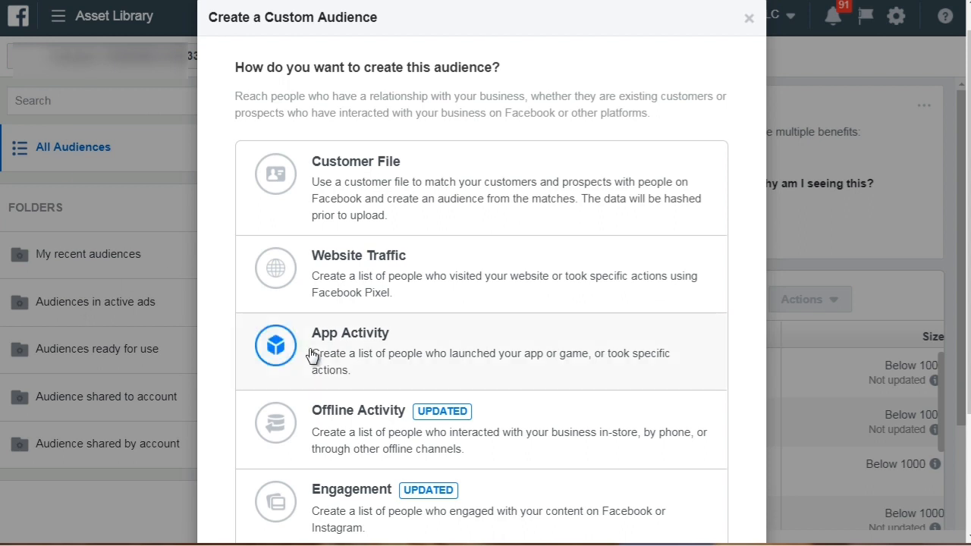
mouse_move(225, 324)
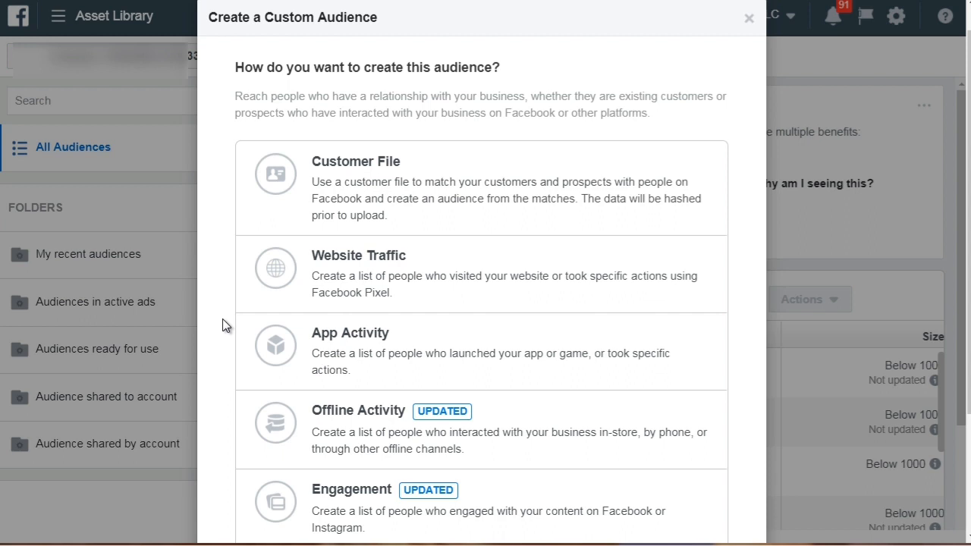
mouse_move(218, 177)
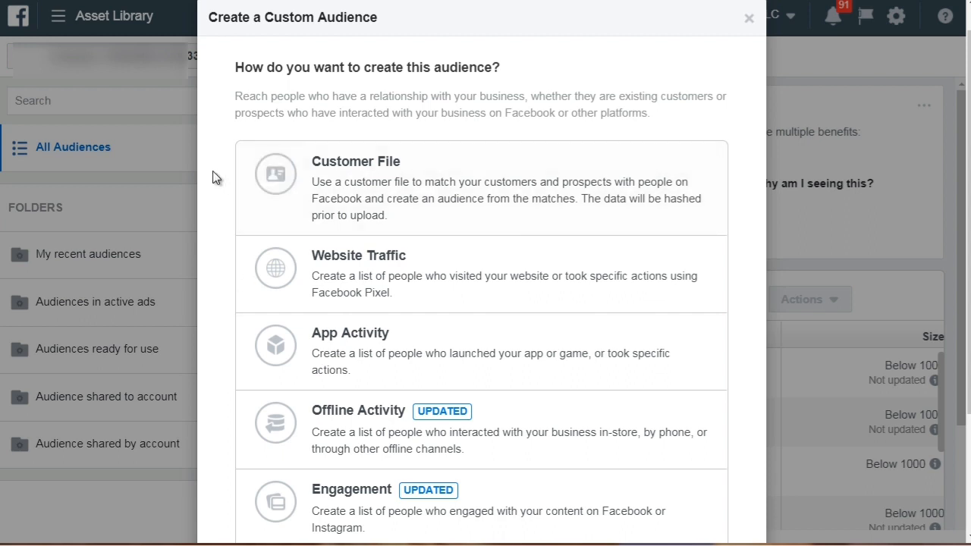
mouse_move(230, 180)
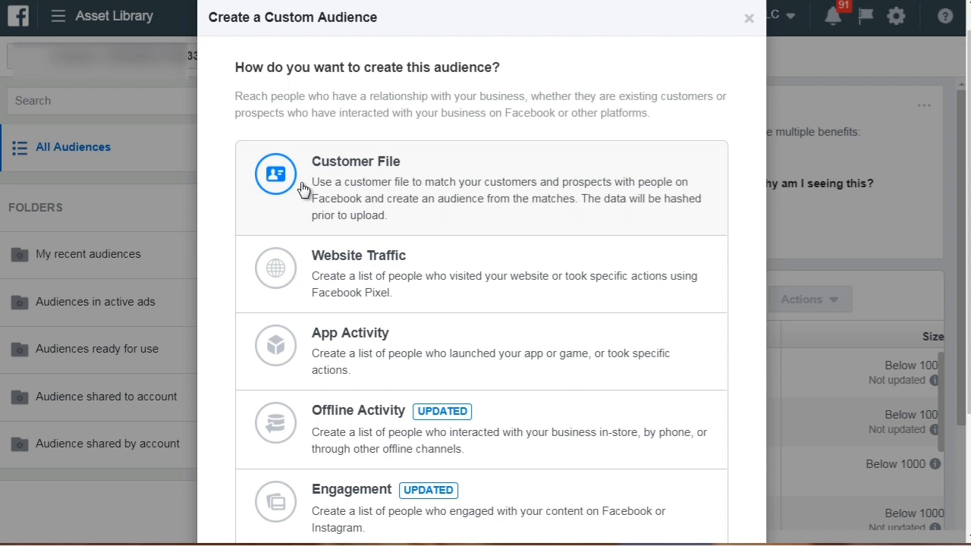
mouse_move(349, 183)
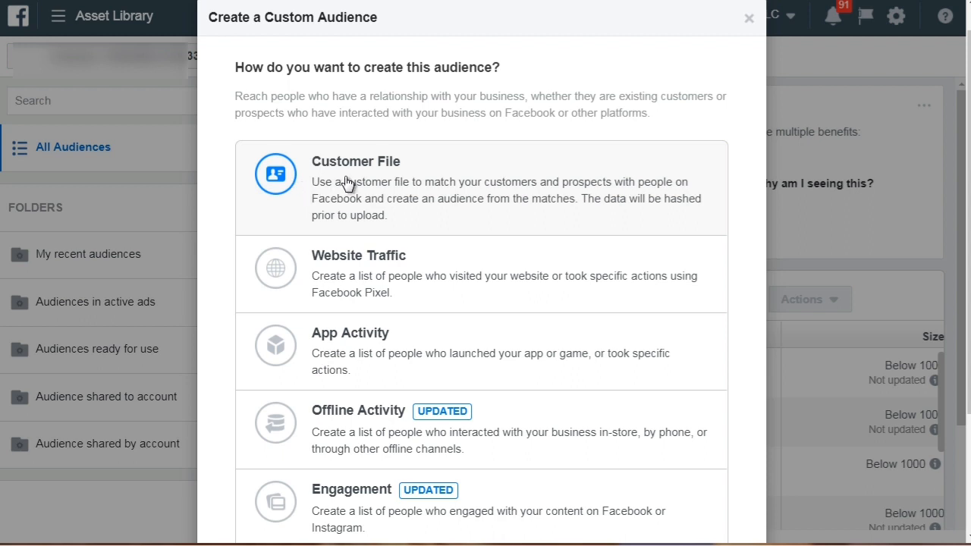
mouse_move(231, 177)
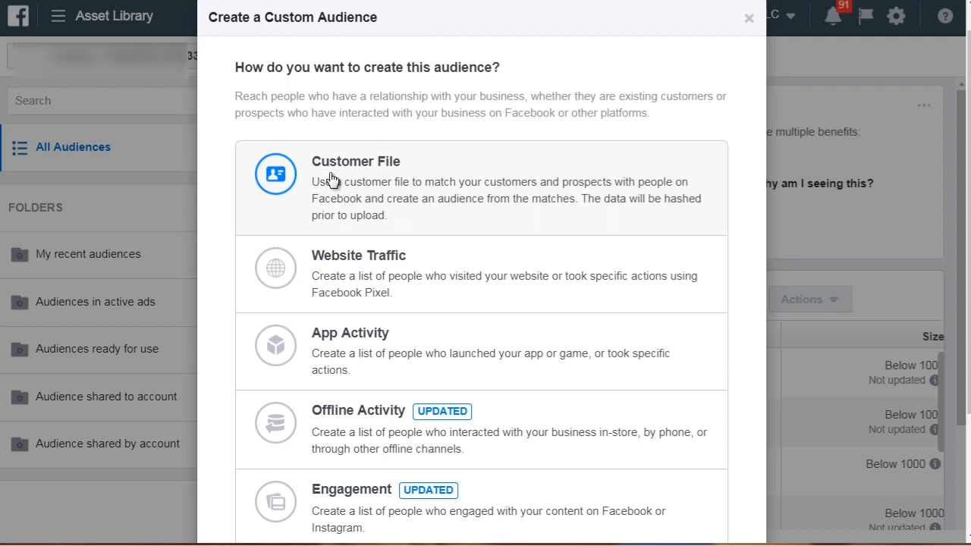
mouse_move(296, 271)
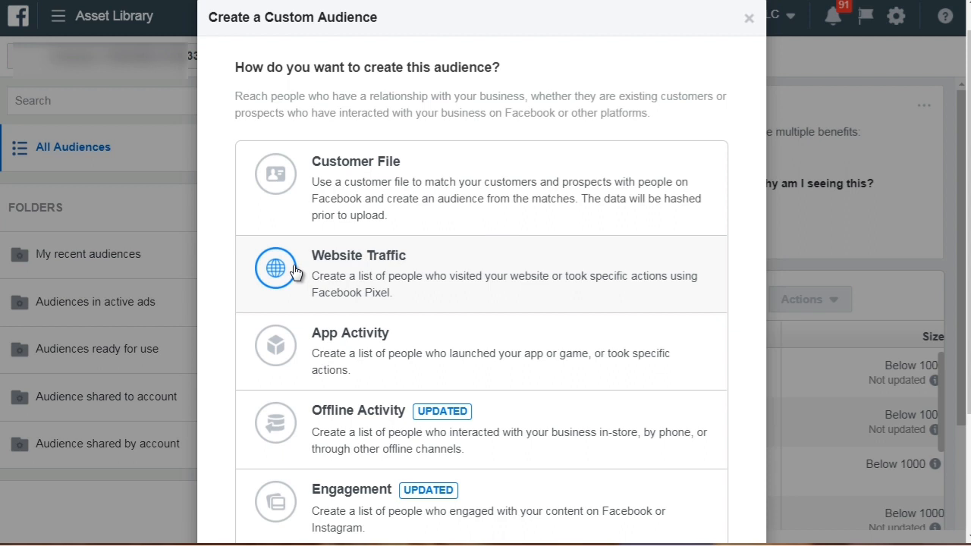
mouse_move(306, 365)
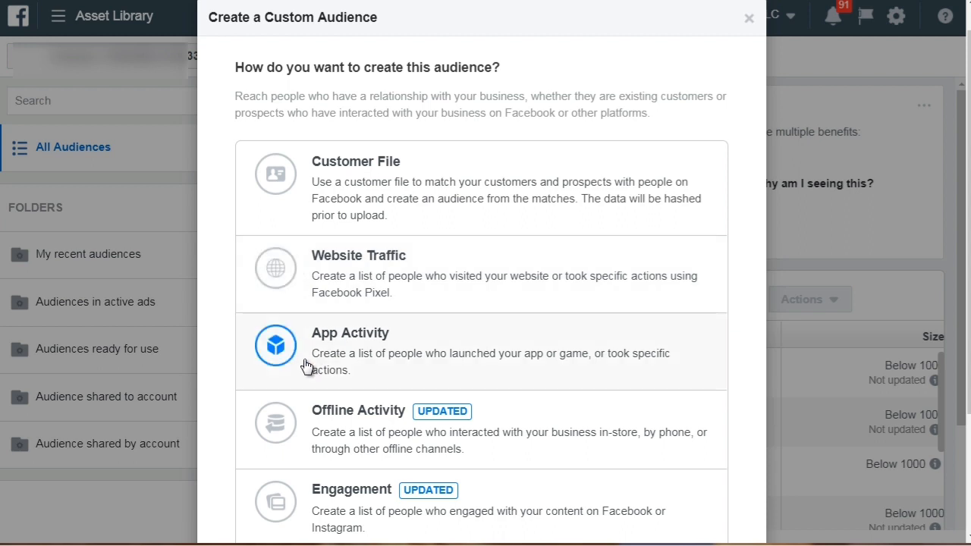
mouse_move(253, 344)
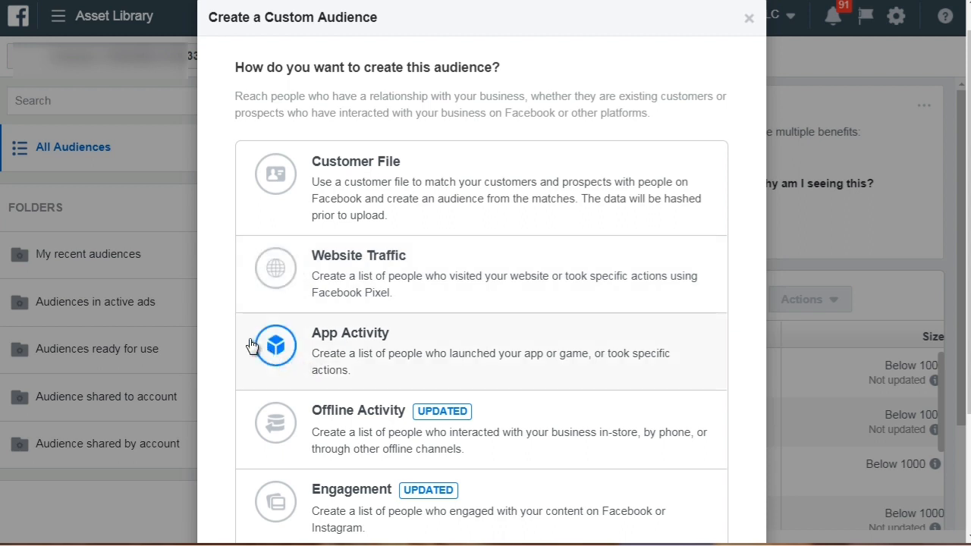
mouse_move(378, 362)
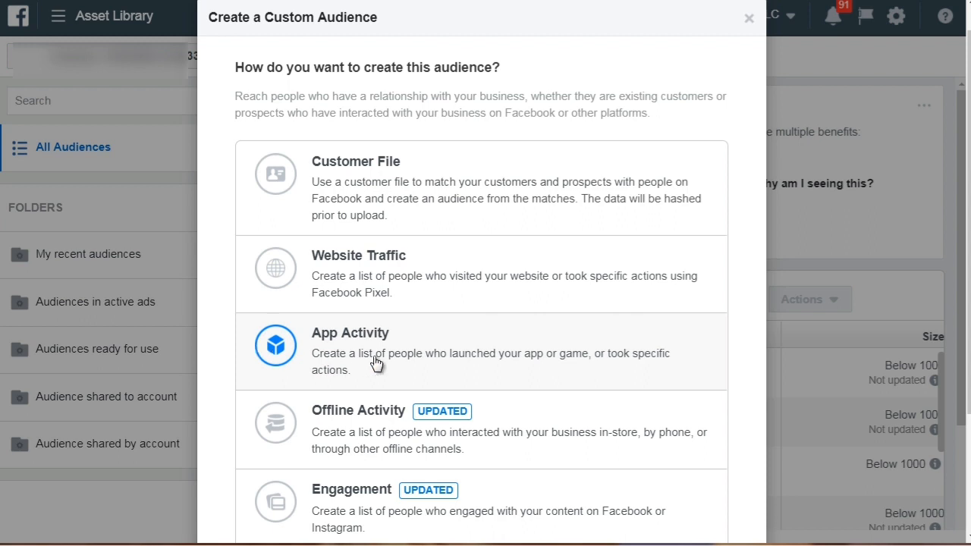
mouse_move(411, 359)
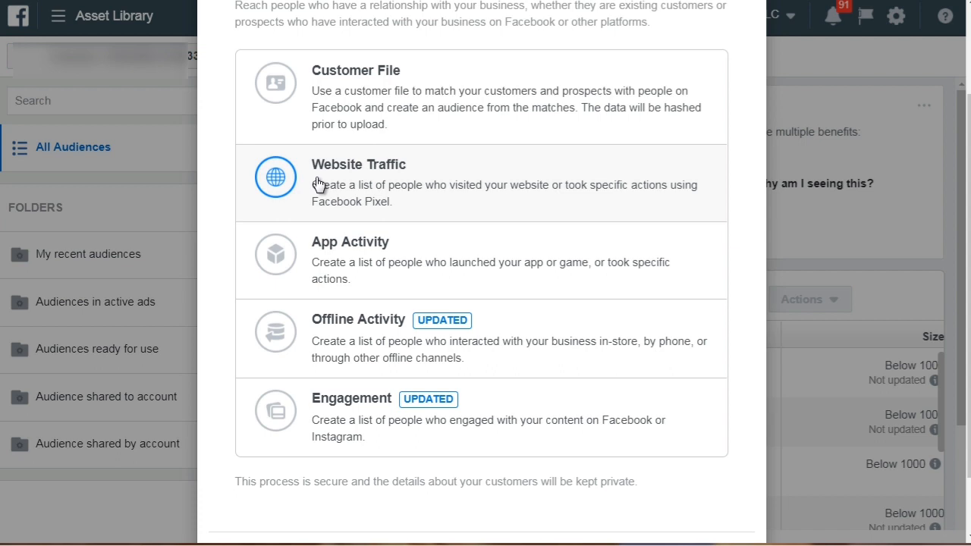
mouse_move(253, 287)
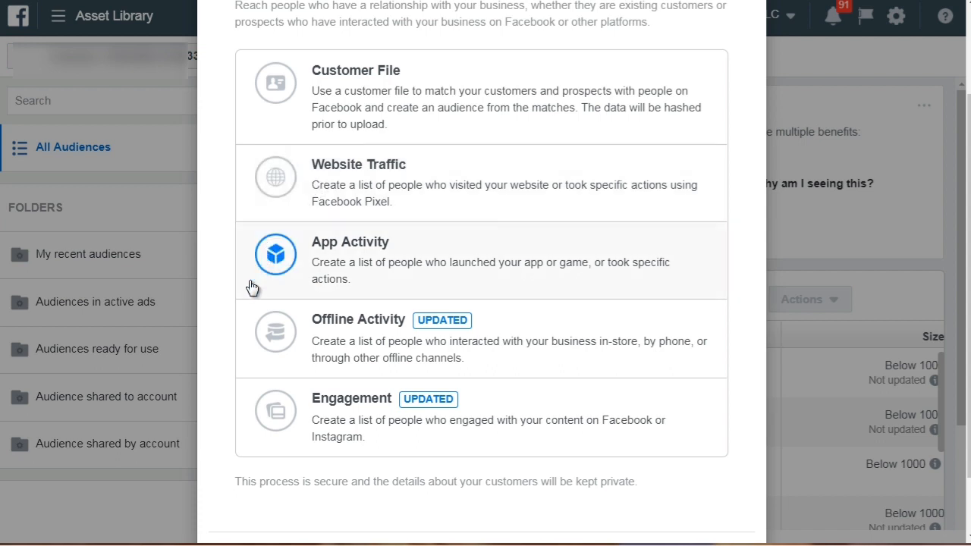
mouse_move(335, 276)
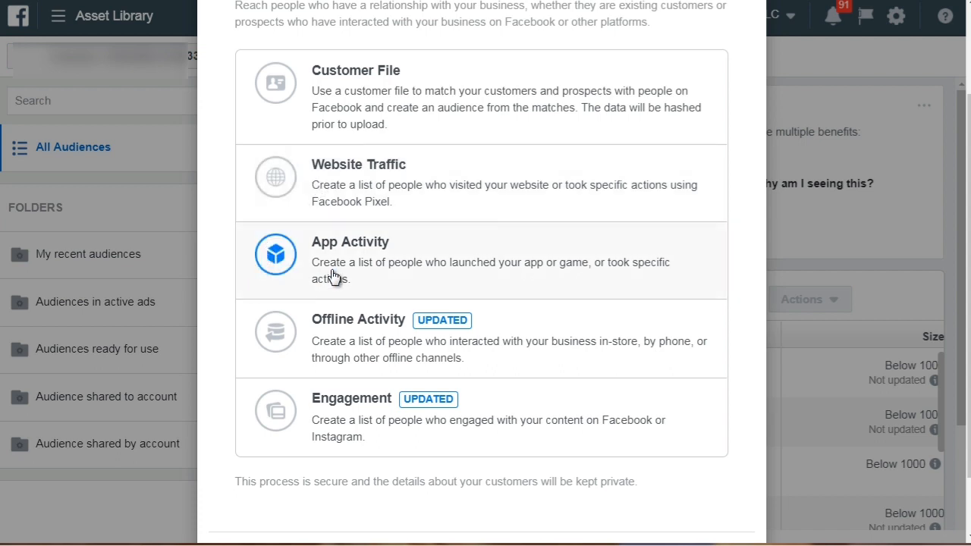
mouse_move(325, 352)
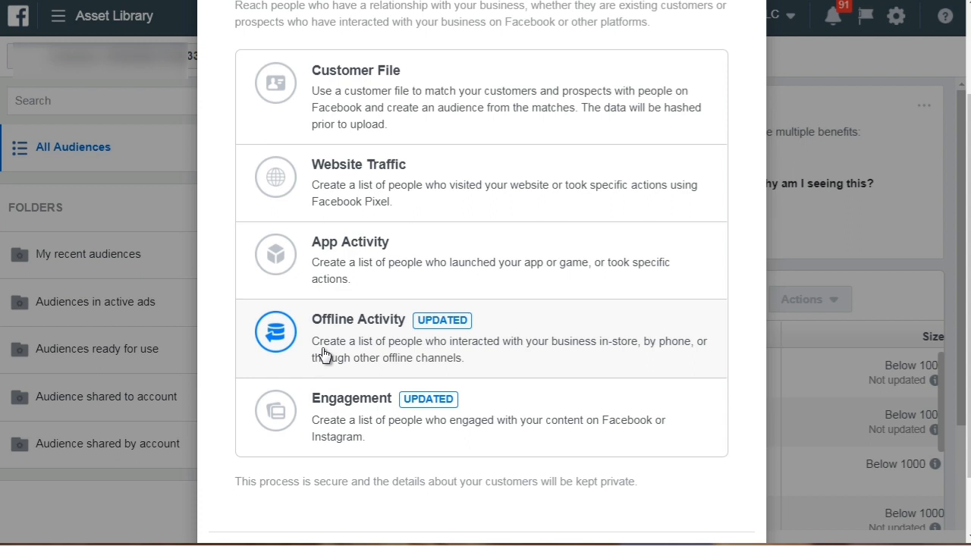
mouse_move(355, 347)
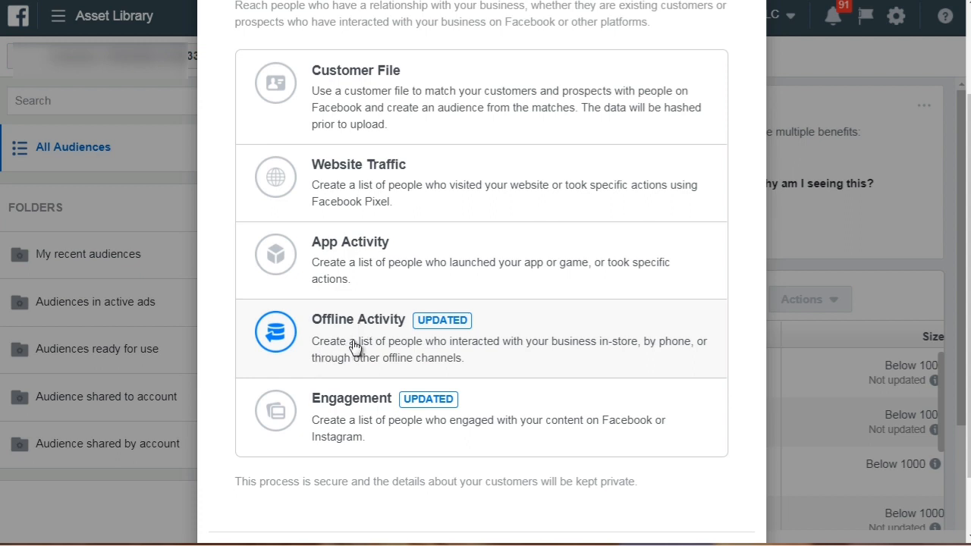
mouse_move(395, 175)
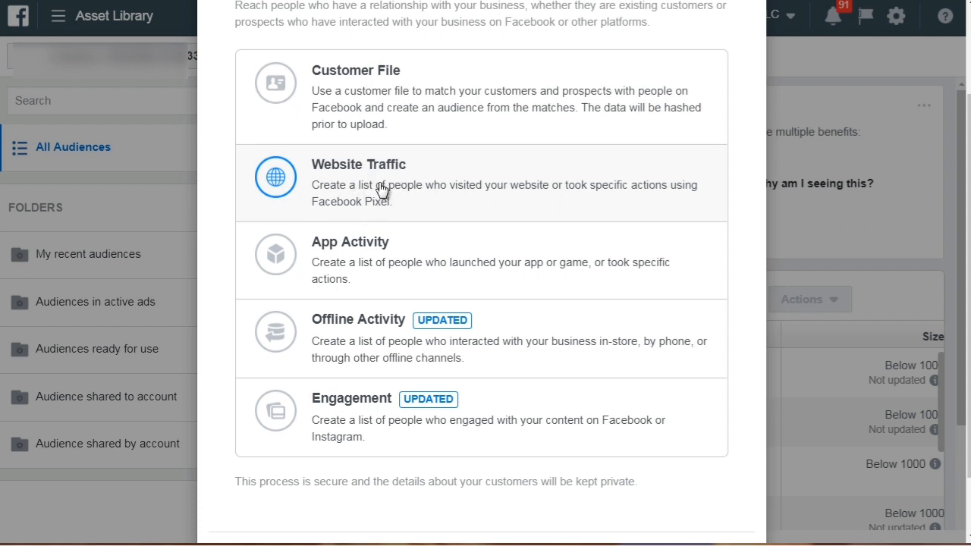
mouse_move(377, 107)
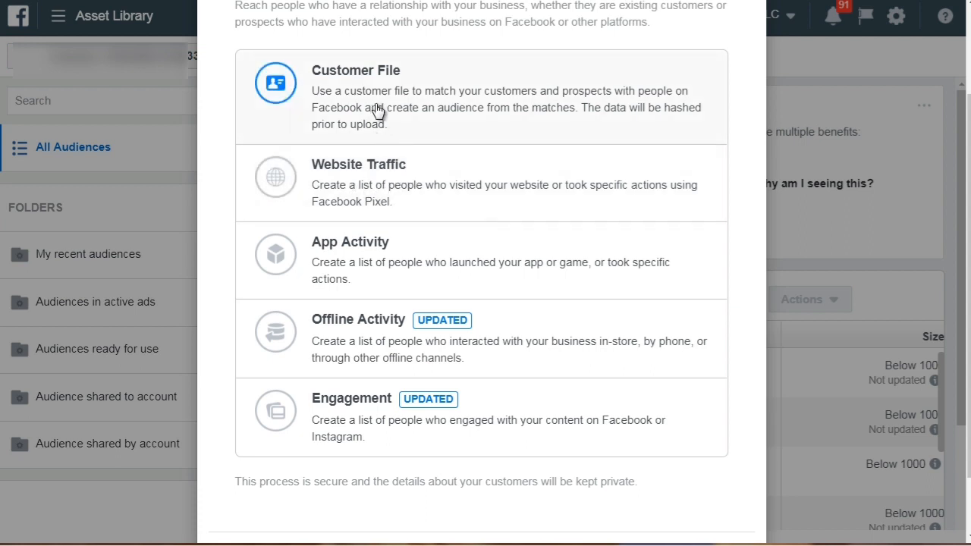
mouse_move(356, 182)
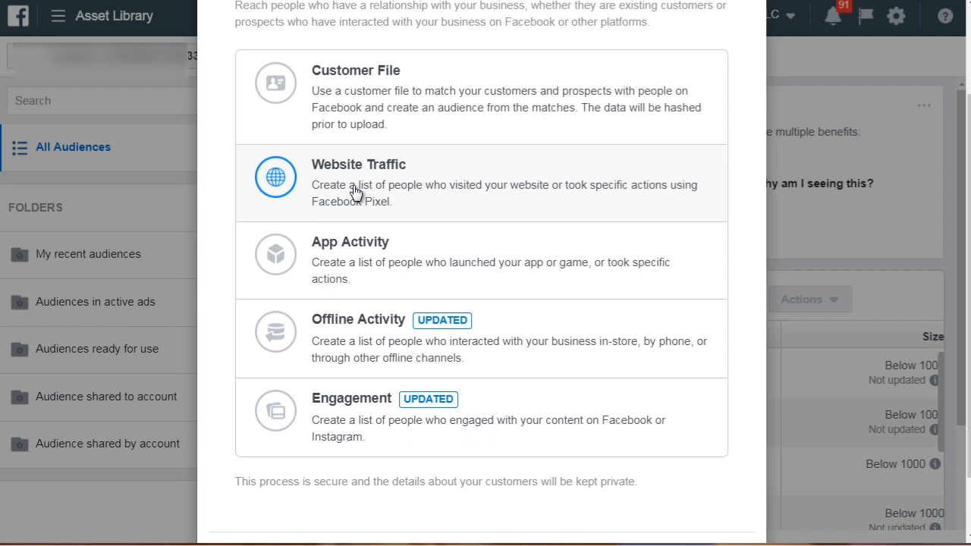